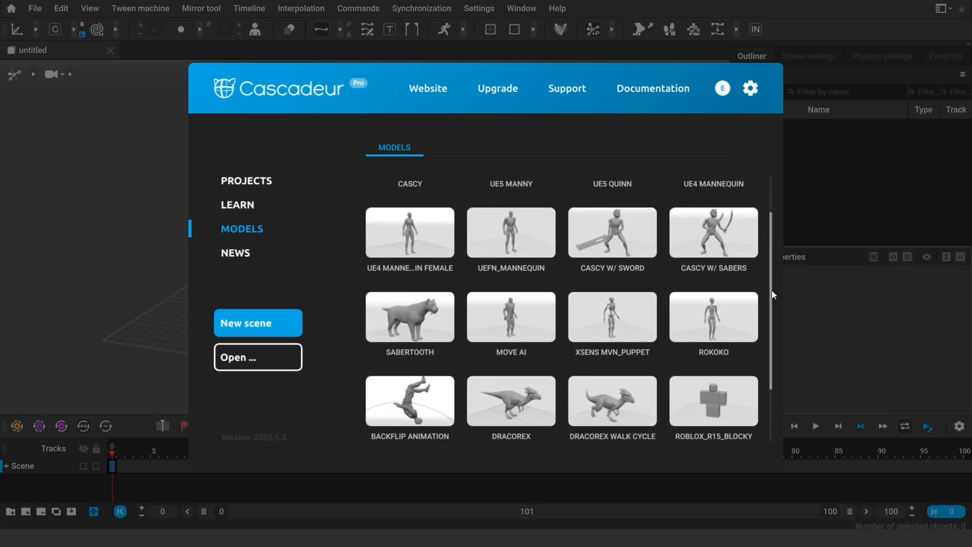
# Step: Scroll the start-screen Models list down to reach the ROBLOX_R15_BLOCKY sample
pyautogui.scroll(-3)
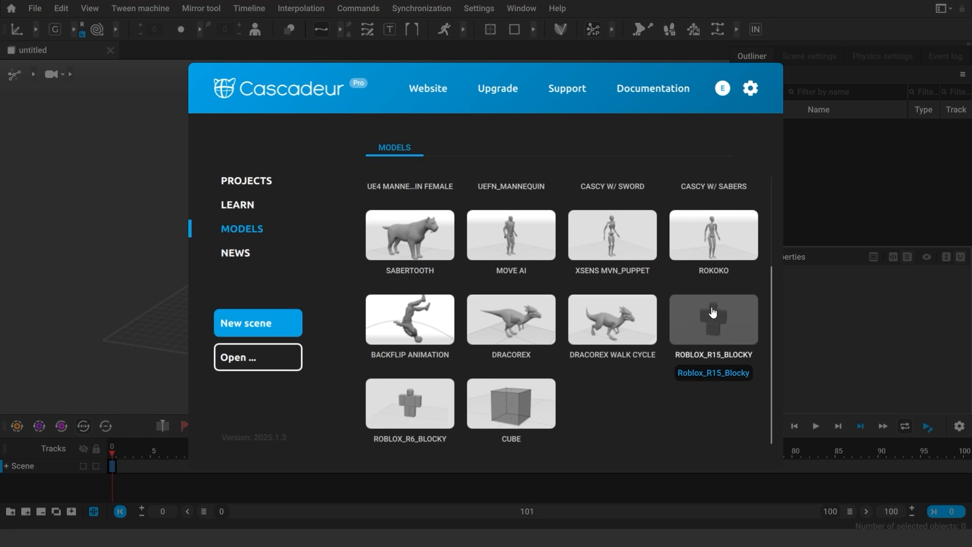
pyautogui.moveTo(409, 403)
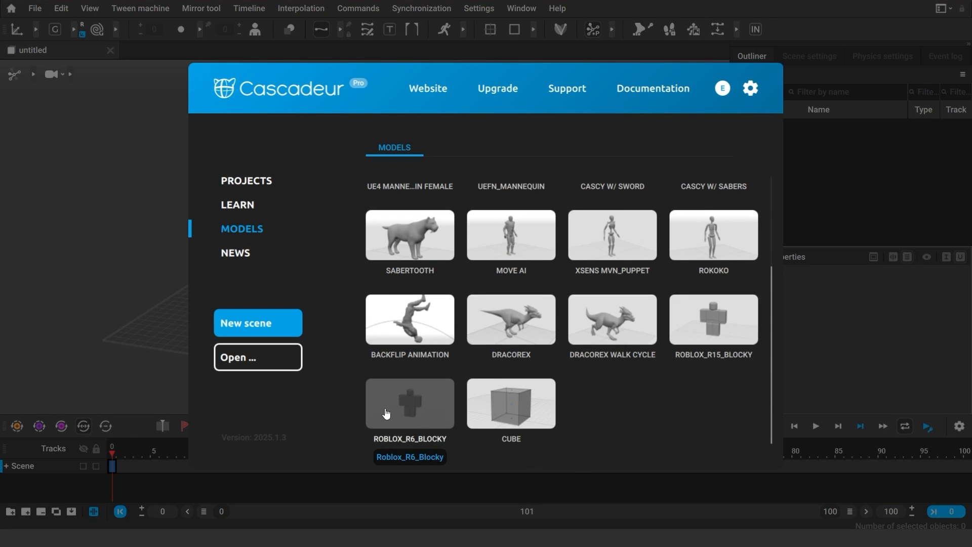
pyautogui.moveTo(645, 421)
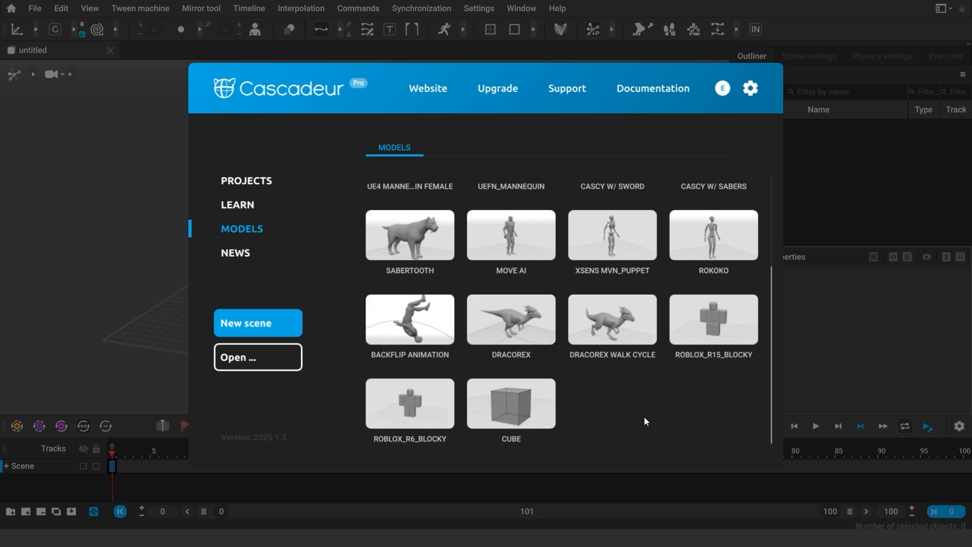
pyautogui.moveTo(724, 327)
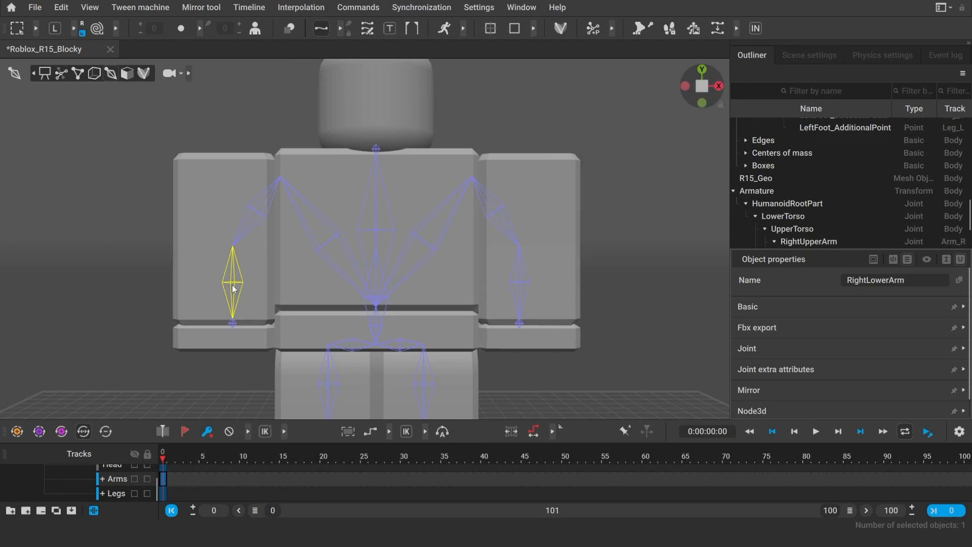
pyautogui.moveTo(234, 272)
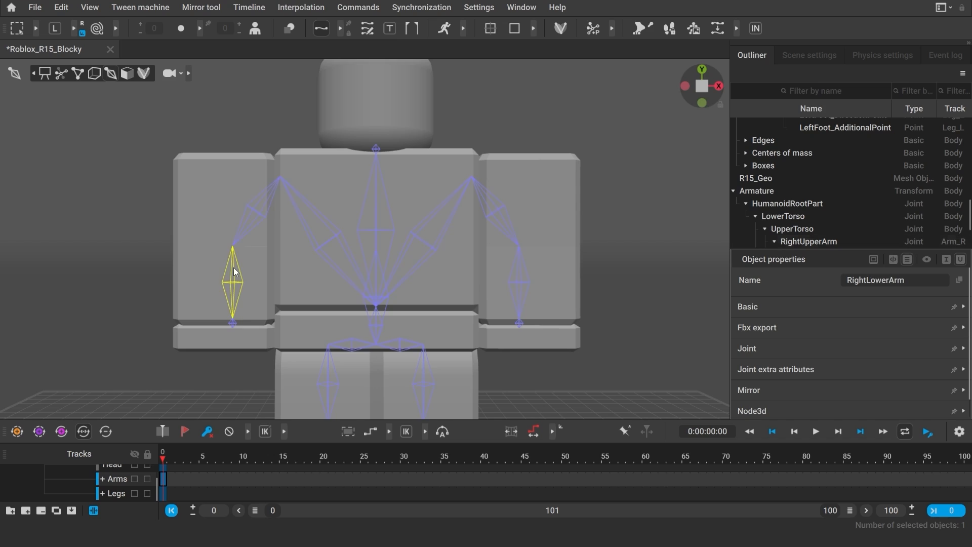
# Step: Open the finished R15 rig scene, inspect the arm controllers, then select the LowerTorso joint
pyautogui.click(265, 367)
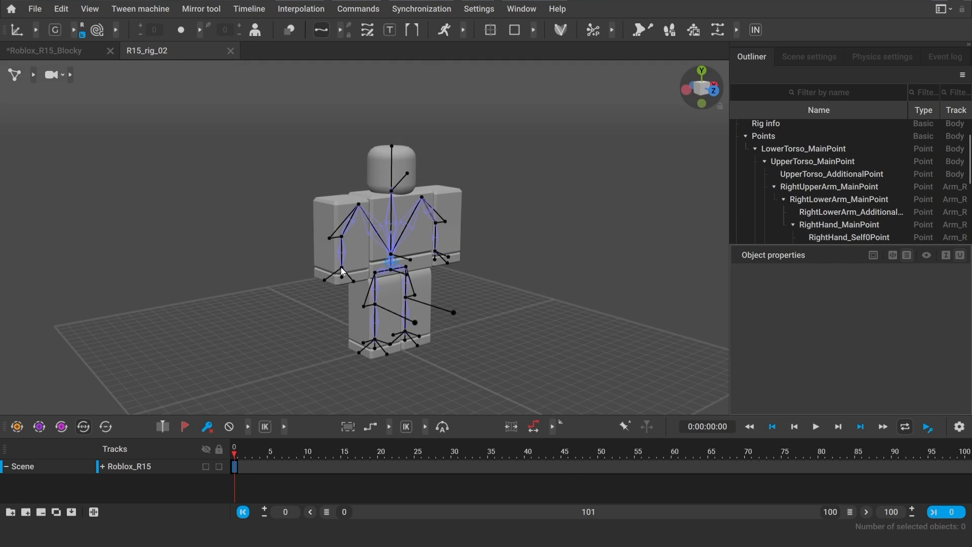
pyautogui.click(350, 256)
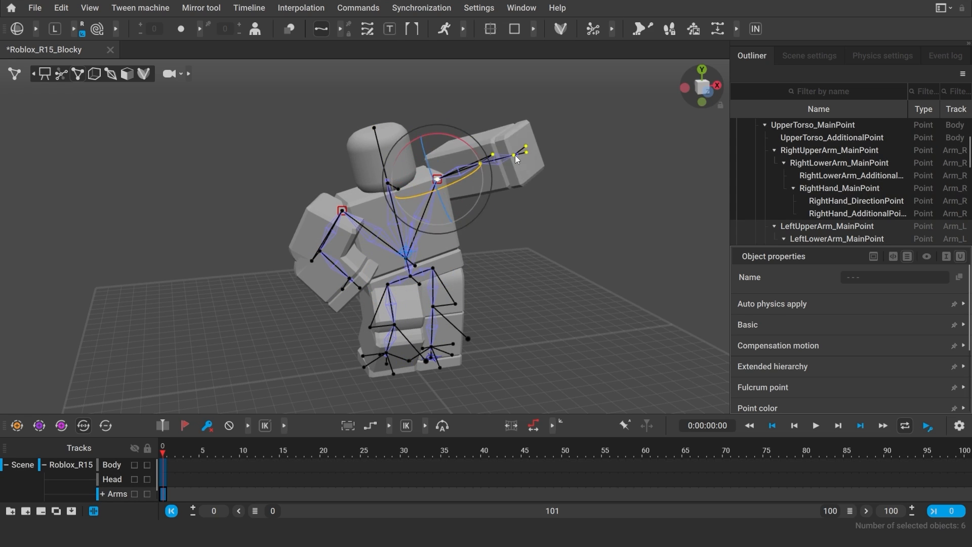
pyautogui.click(387, 355)
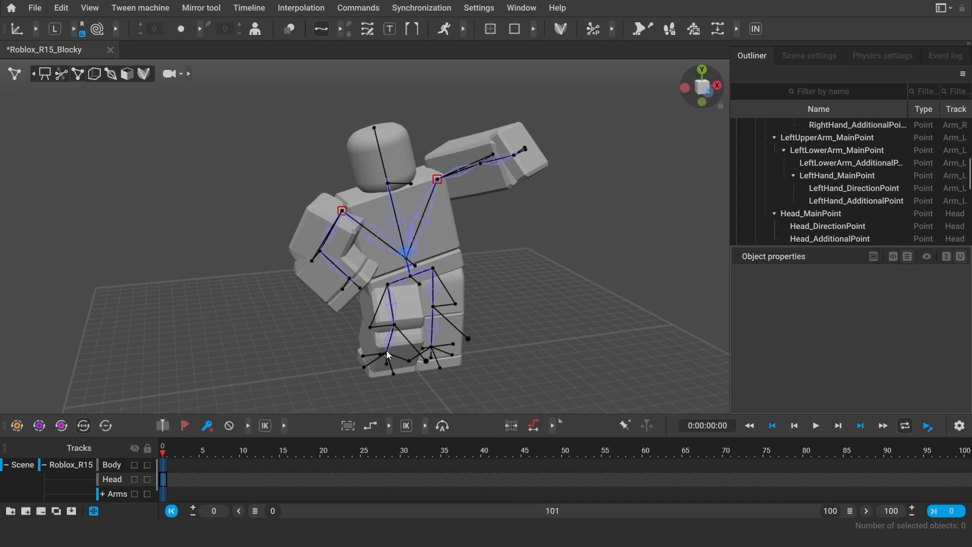
pyautogui.click(423, 336)
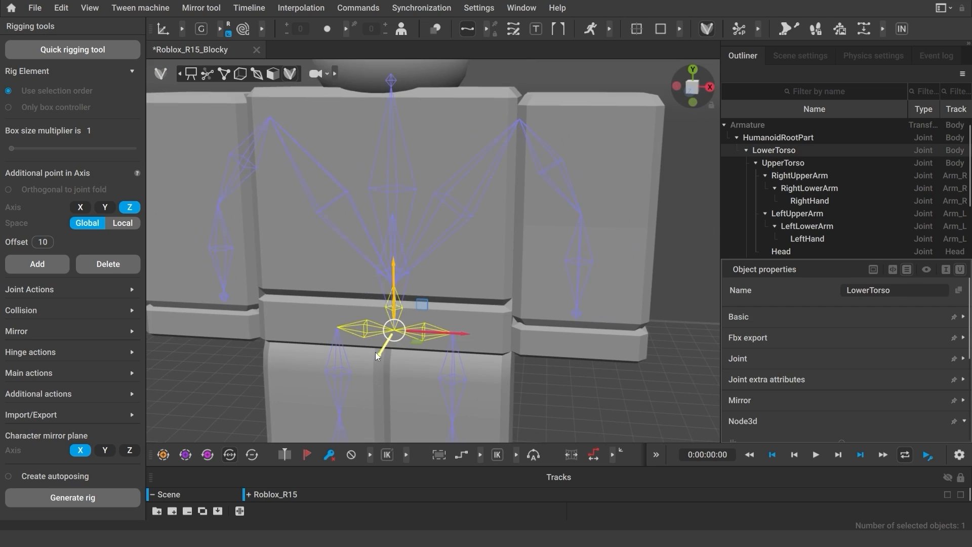
# Step: Undo the torso changes and try selecting LowerTorso, UpperTorso and LeftUpperArm joints
pyautogui.press('ctrl+z')
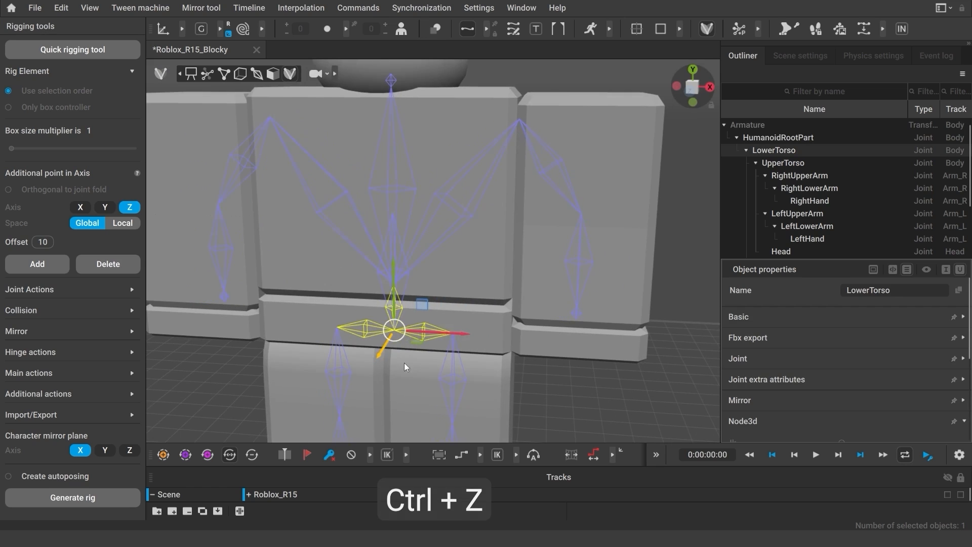
pyautogui.press('ctrl+z')
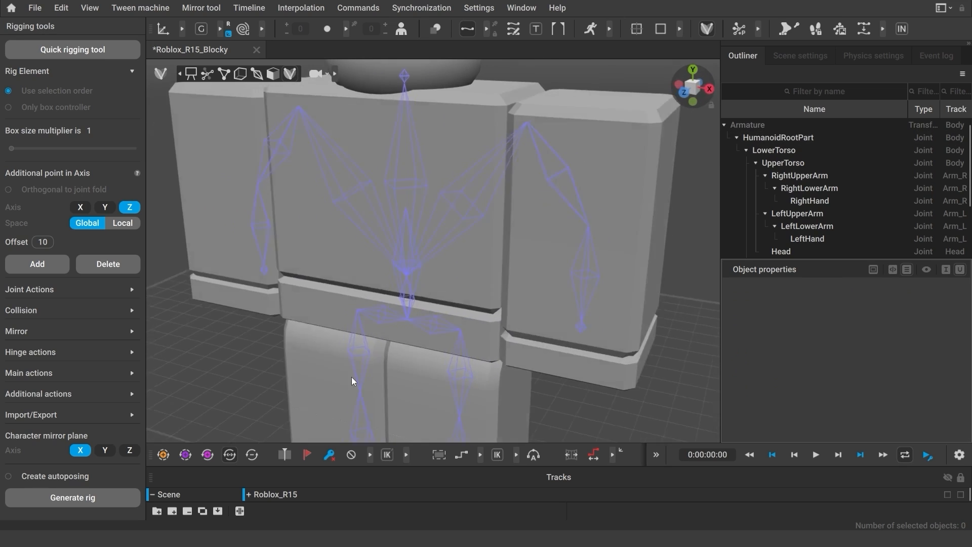
pyautogui.click(406, 322)
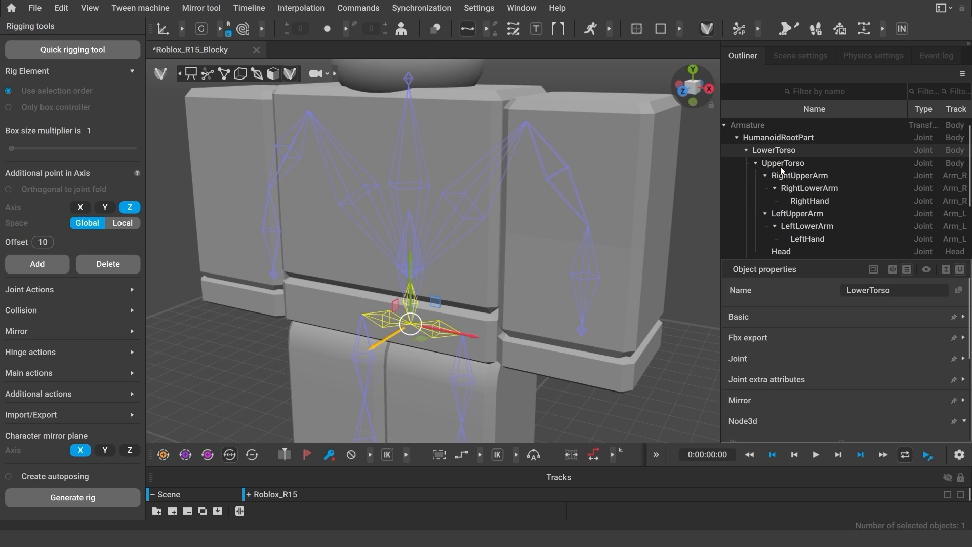
pyautogui.click(783, 162)
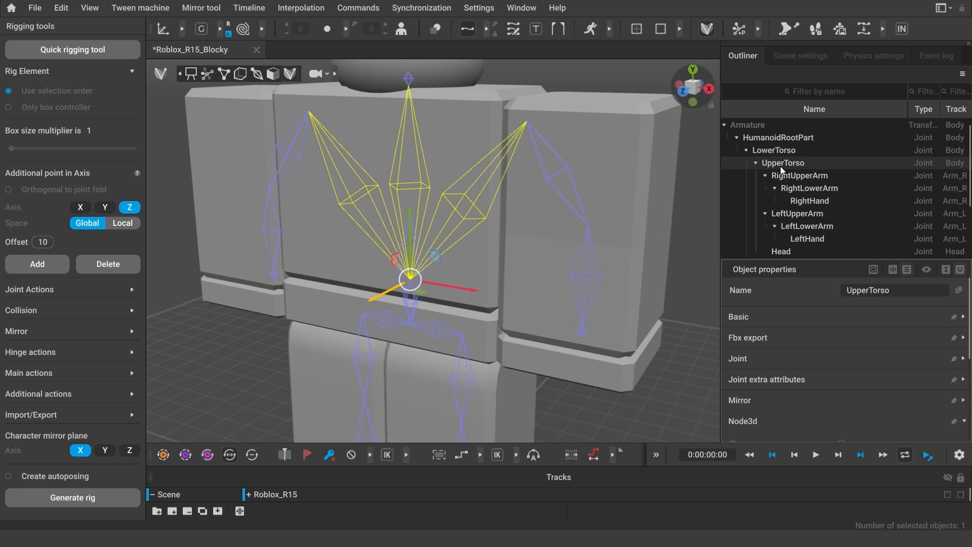
pyautogui.click(798, 214)
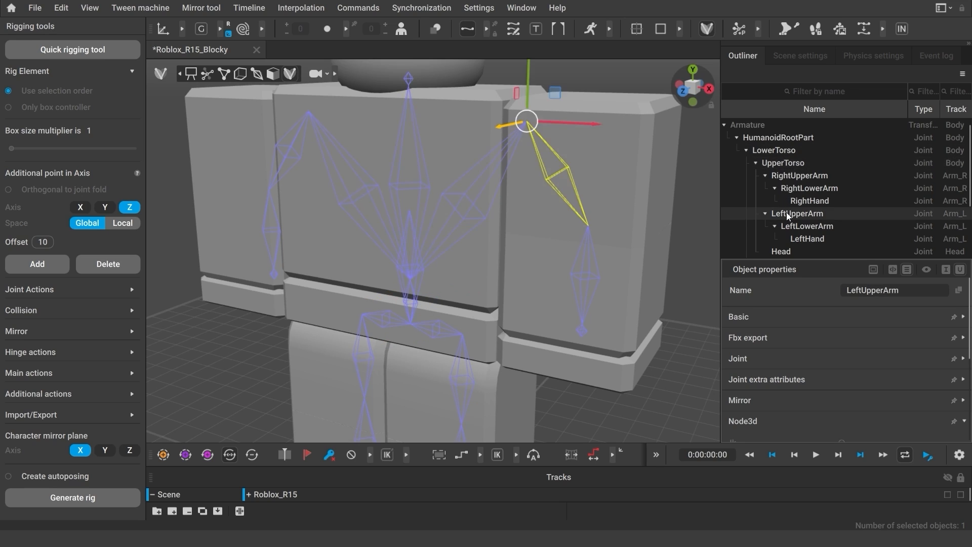
# Step: Select LowerTorso and add UpperTorso so both torso joints are selected together
pyautogui.click(772, 149)
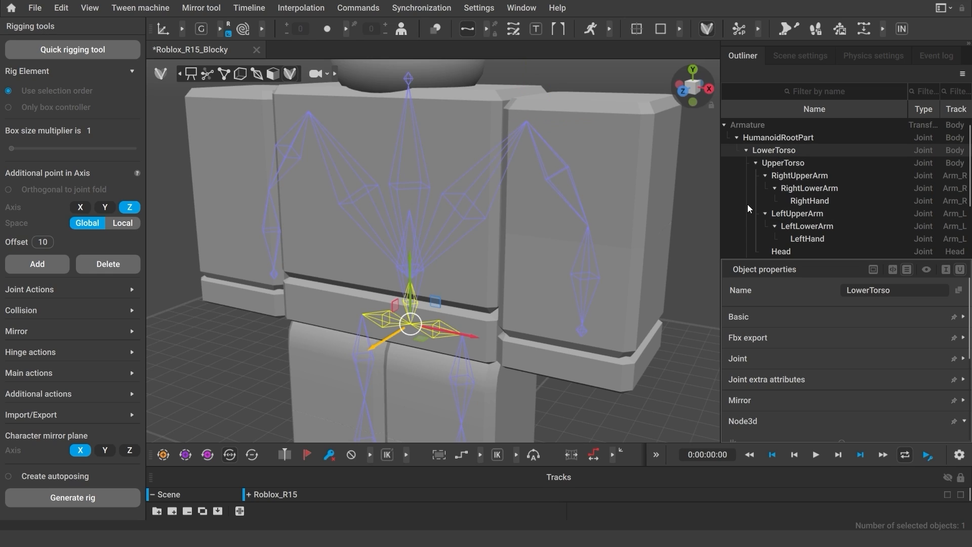
pyautogui.click(788, 231)
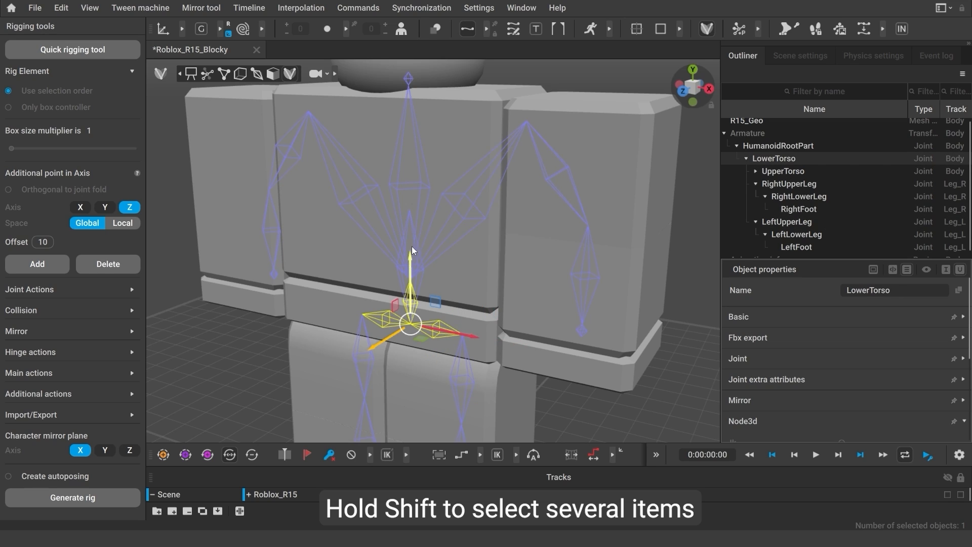
pyautogui.click(783, 170)
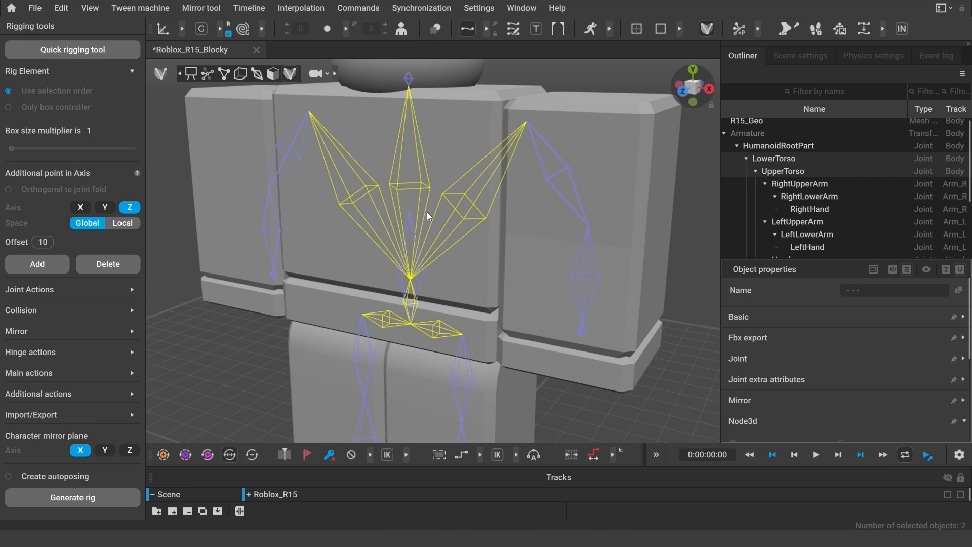
pyautogui.click(409, 321)
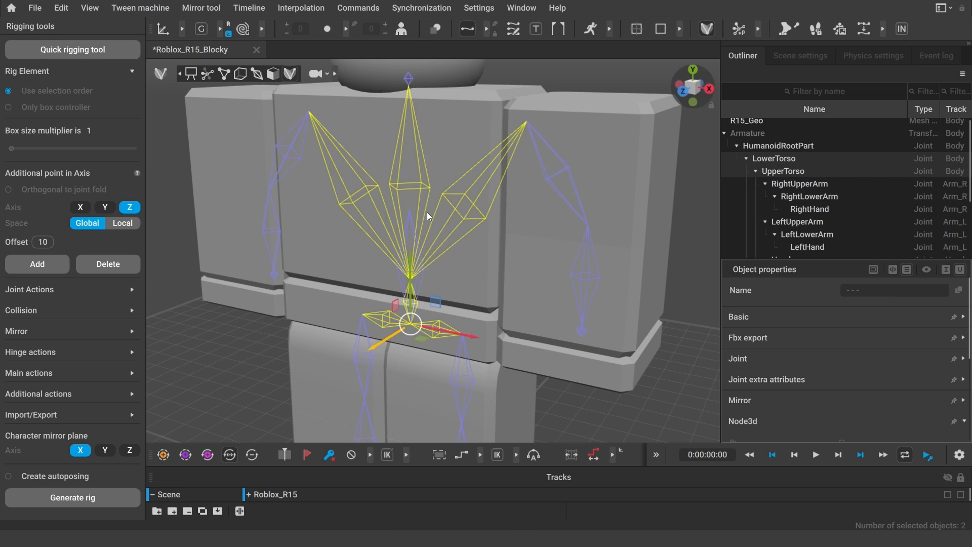
pyautogui.moveTo(431, 352)
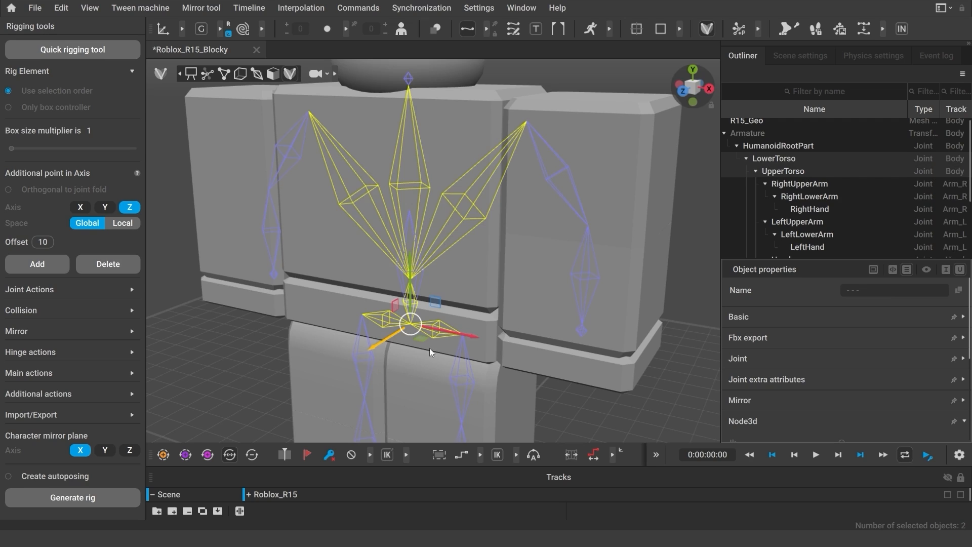
# Step: Add a LowerTorso rig element from the two joints and select its capsule body
pyautogui.click(128, 207)
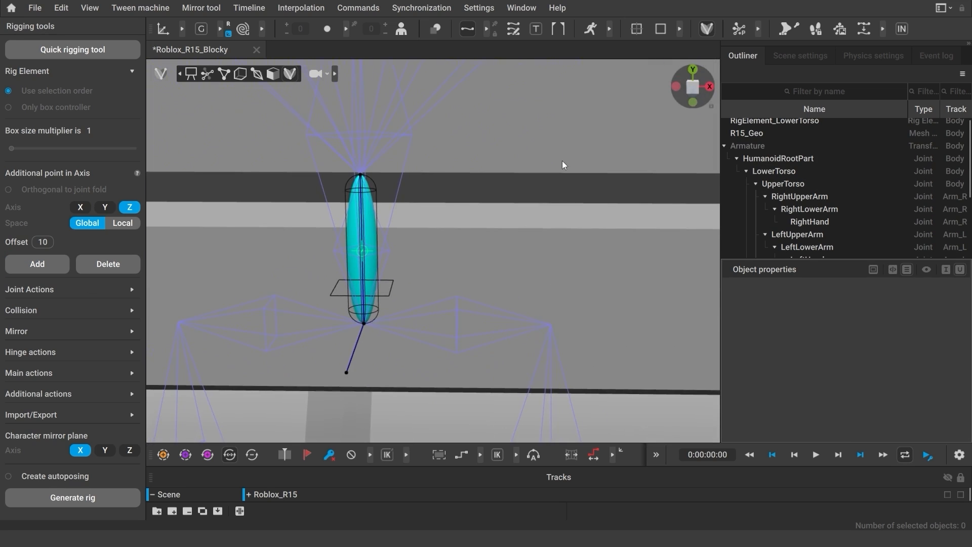
pyautogui.click(363, 287)
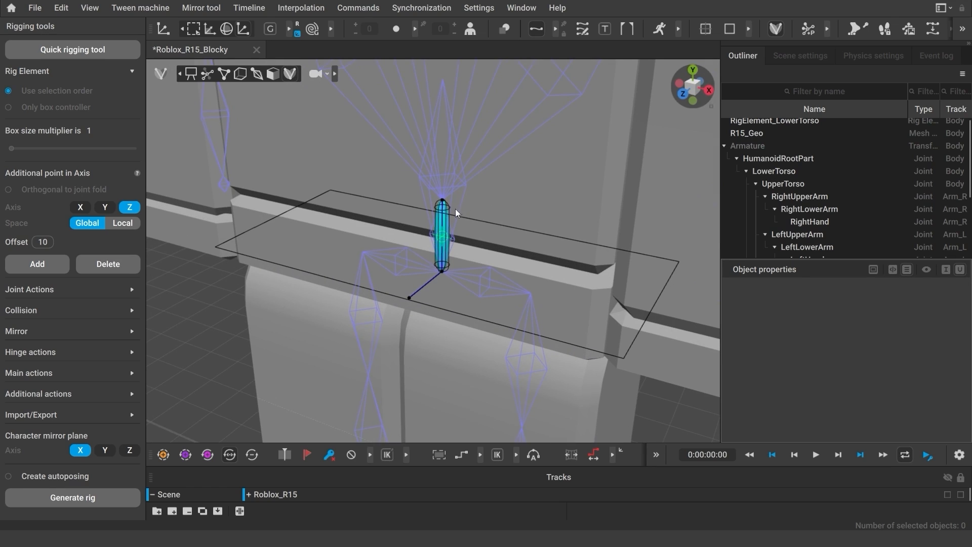
pyautogui.click(442, 233)
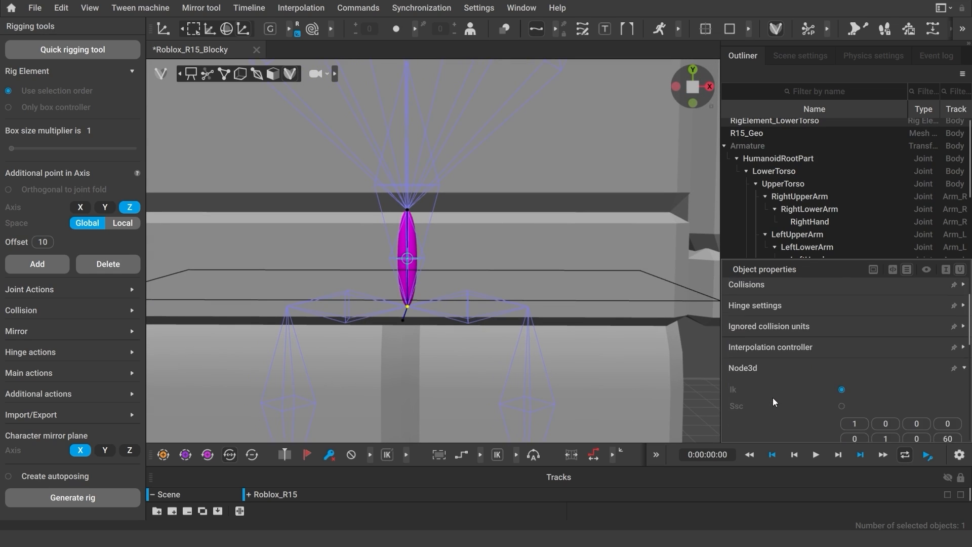
# Step: Set the lower torso ellipsoid to 15.5 wide in Physics settings, making it flat across the hips
pyautogui.scroll(-3)
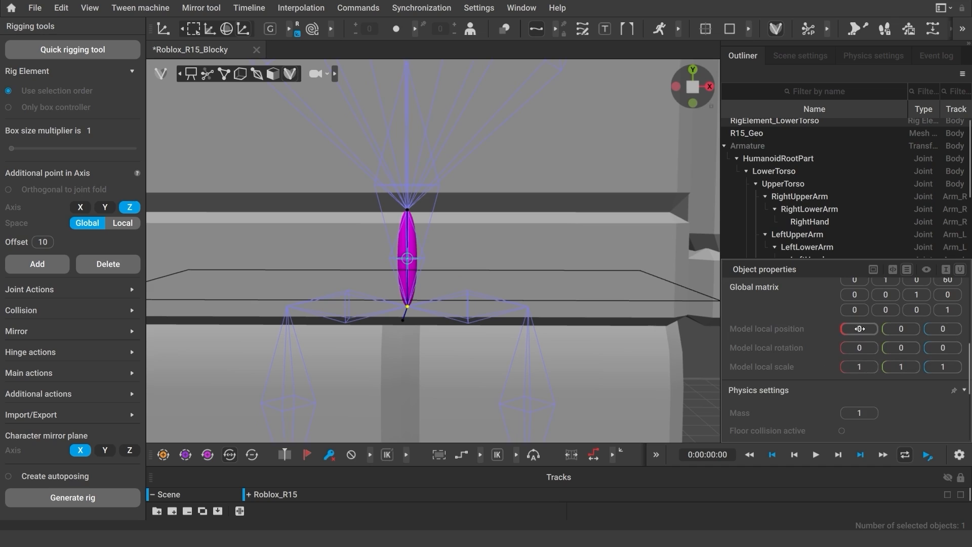
pyautogui.click(859, 328)
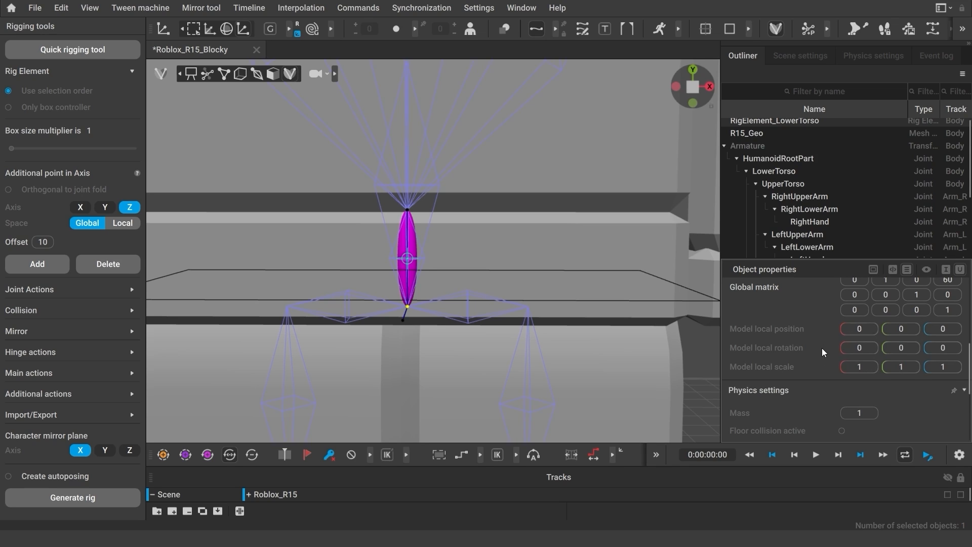
pyautogui.scroll(-3)
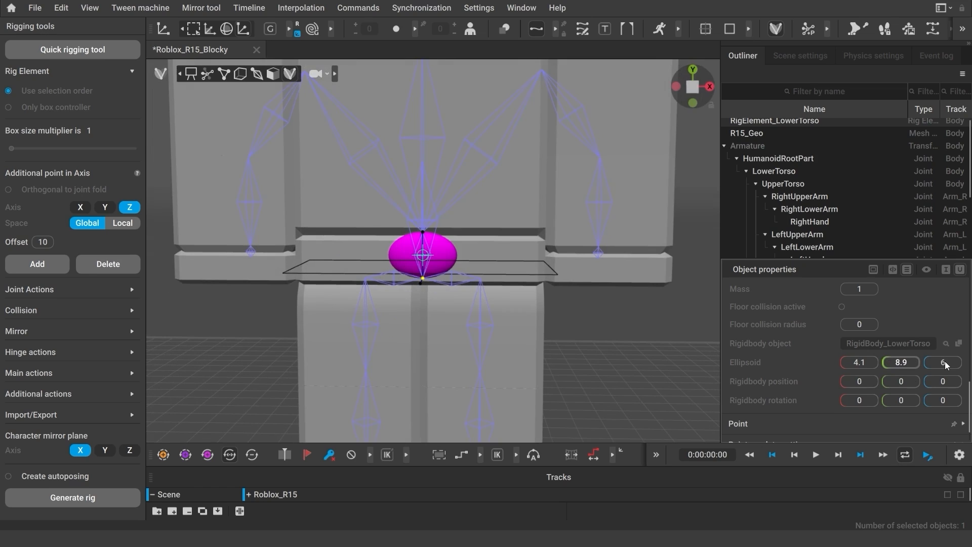
pyautogui.write('15.5')
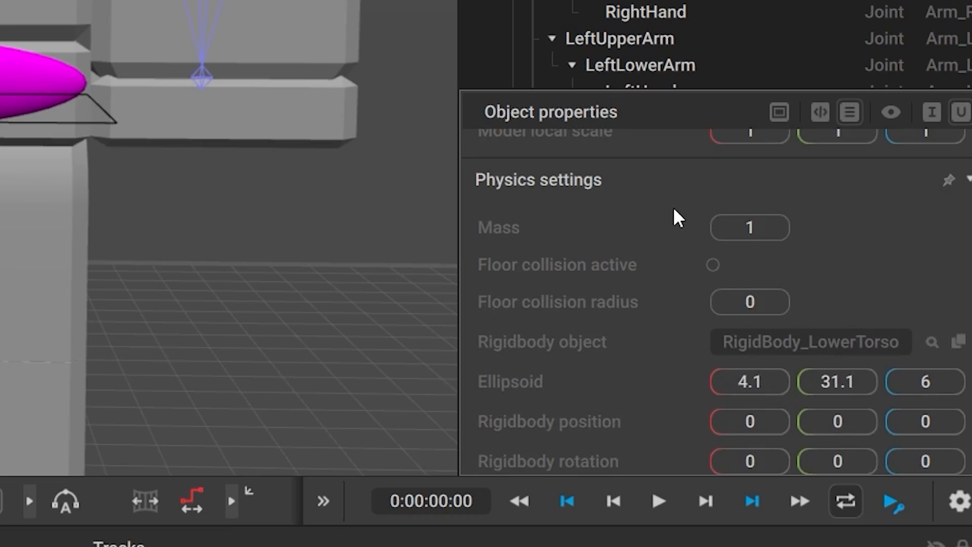
pyautogui.click(749, 228)
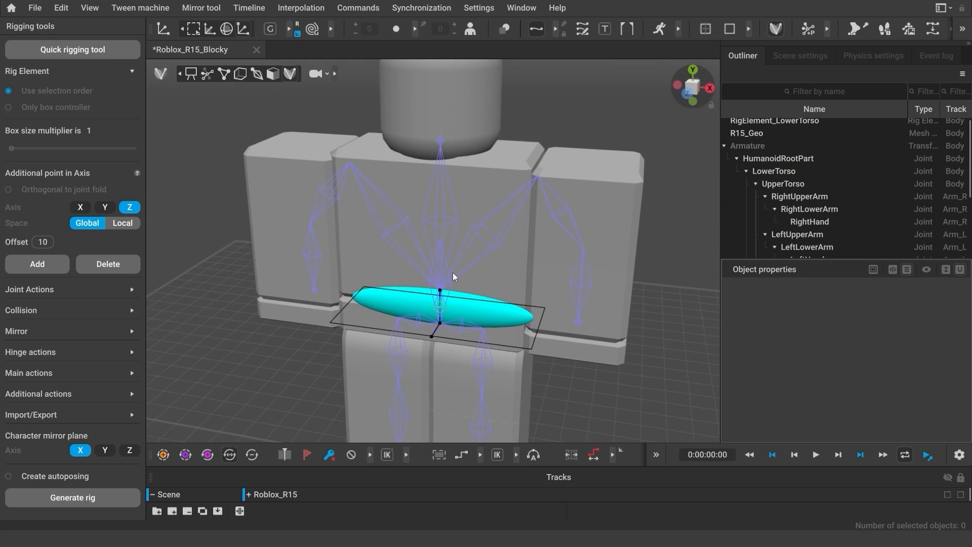
# Step: Create the UpperTorso rig element and view the character from the front
pyautogui.click(440, 138)
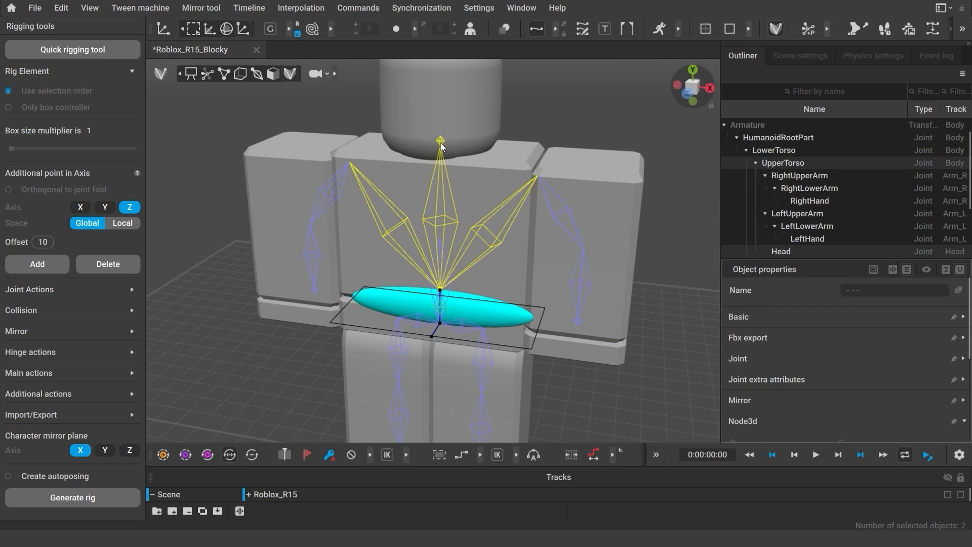
pyautogui.click(36, 264)
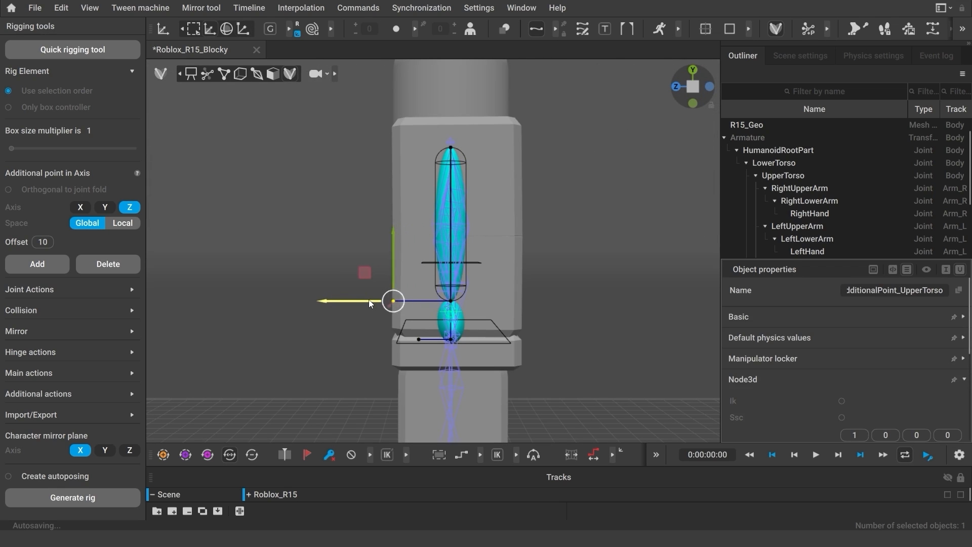
pyautogui.click(418, 339)
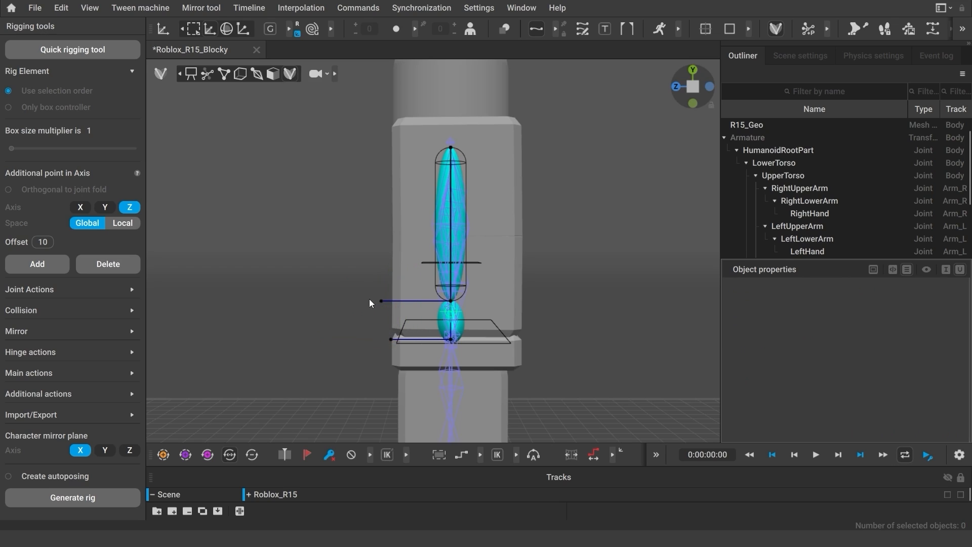
pyautogui.click(378, 301)
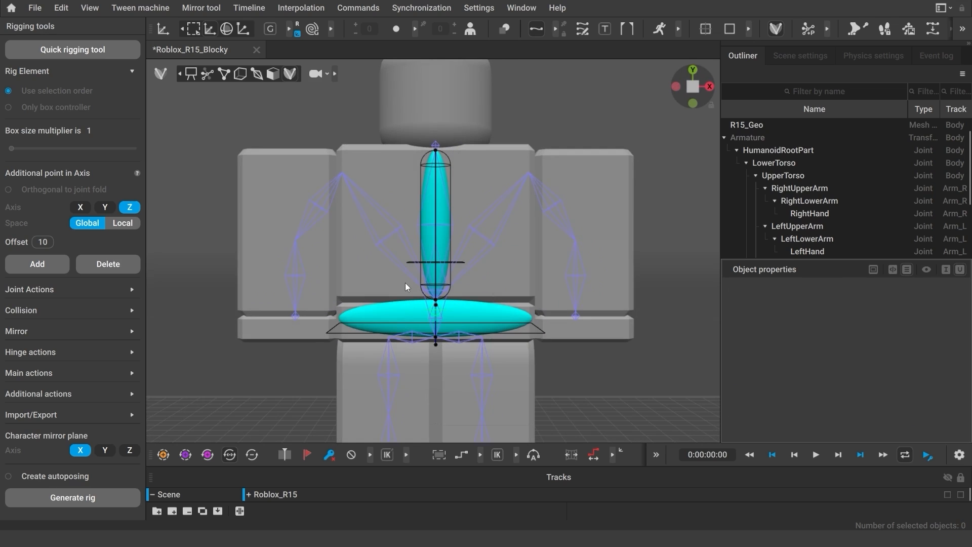
pyautogui.moveTo(452, 233)
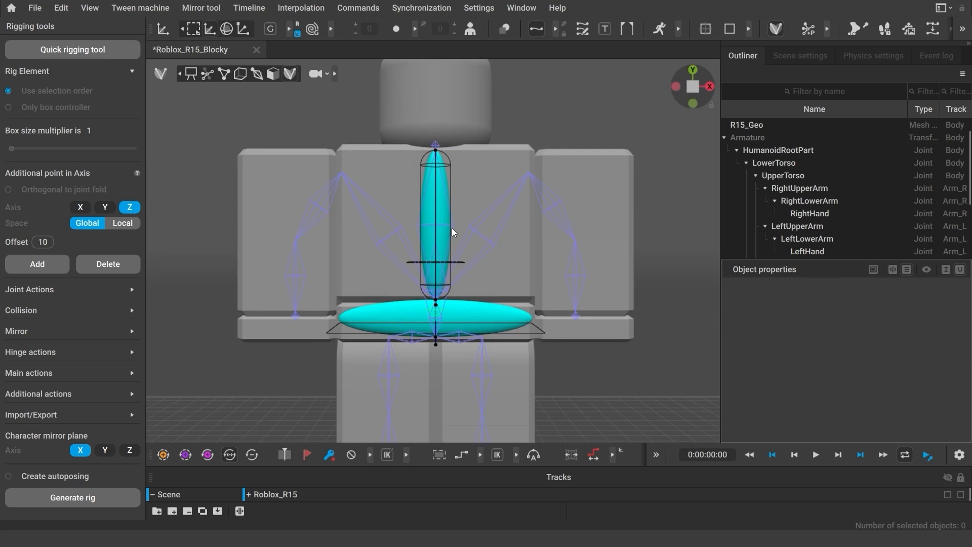
# Step: Select the upper torso collision capsule and enlarge its radius into a round chest body
pyautogui.click(438, 222)
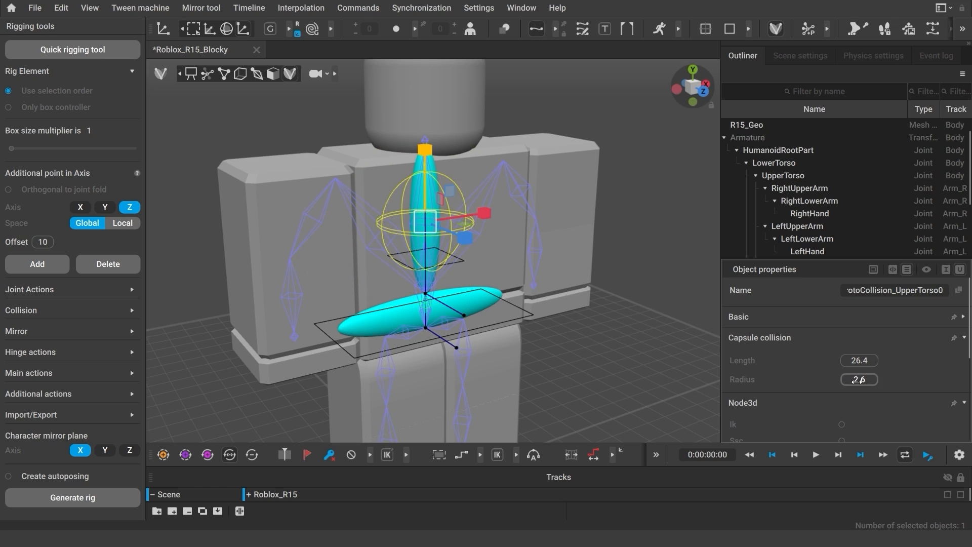
pyautogui.click(590, 358)
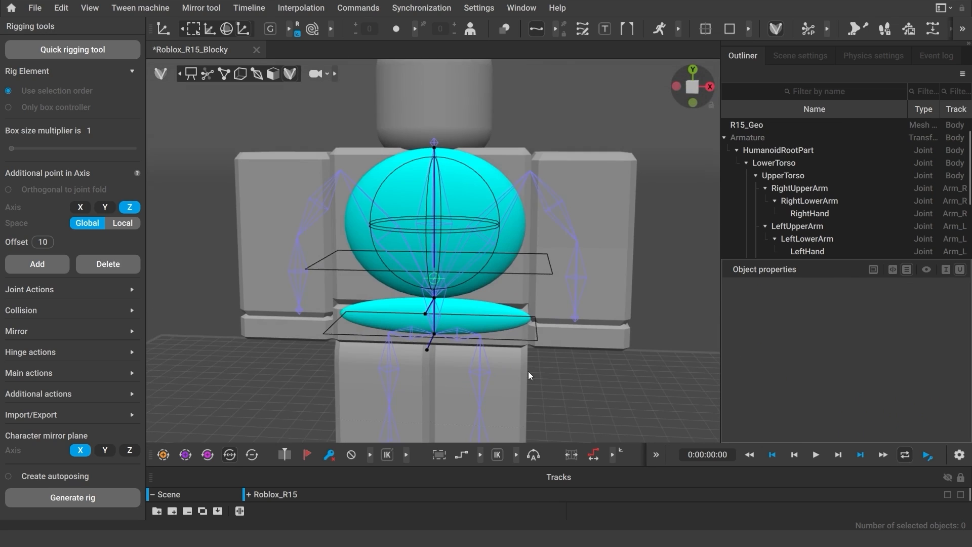
pyautogui.moveTo(432, 145)
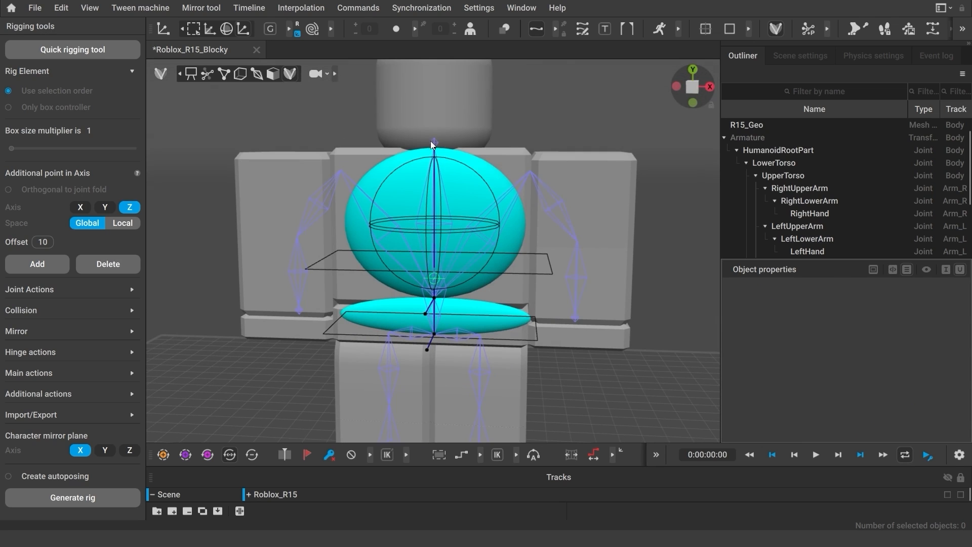
# Step: Move the Head proto box up into the head block and create the head rig element
pyautogui.click(434, 146)
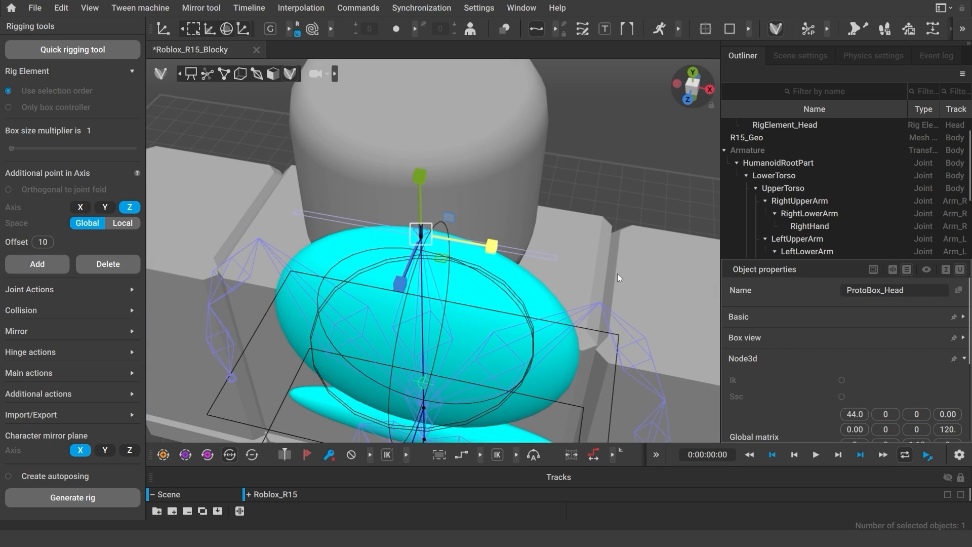
pyautogui.moveTo(421, 279); pyautogui.dragTo(421, 248)
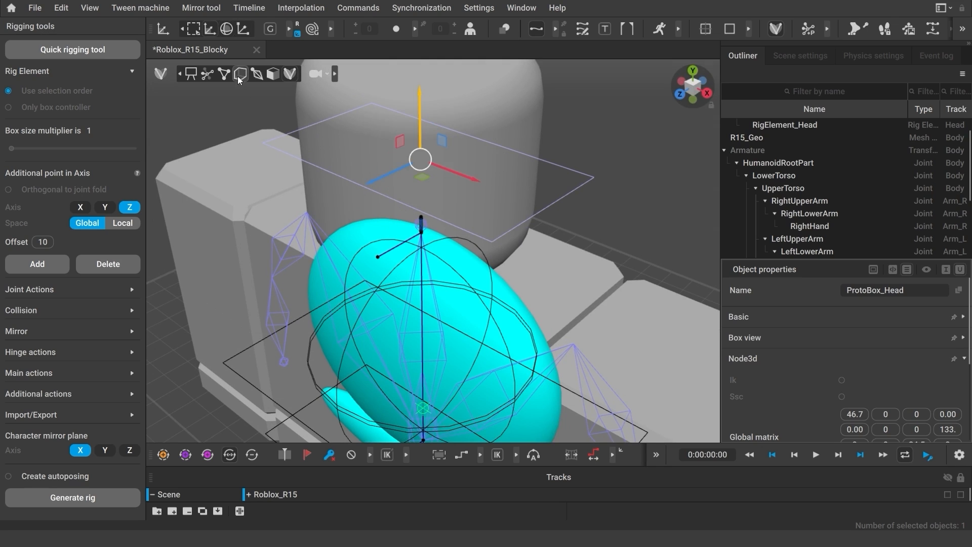
pyautogui.click(240, 72)
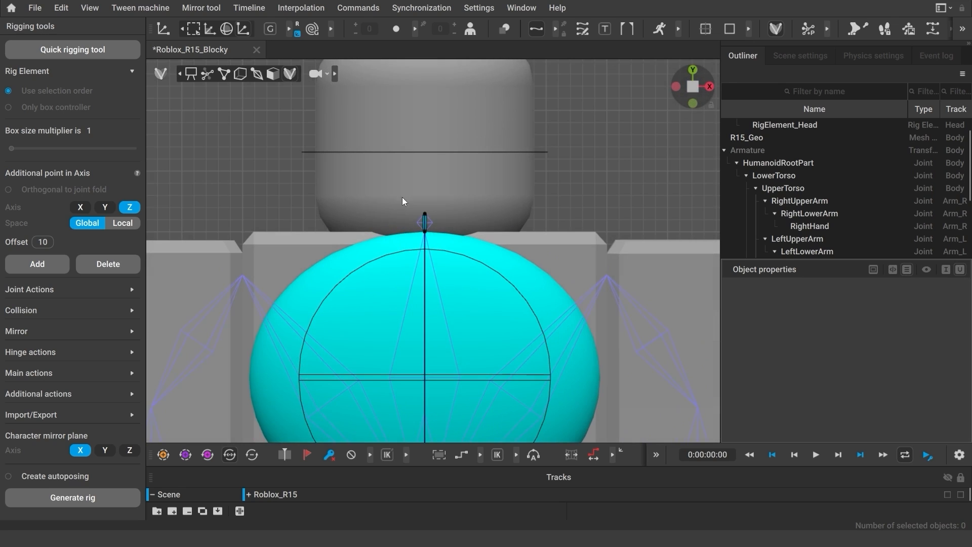
pyautogui.click(424, 213)
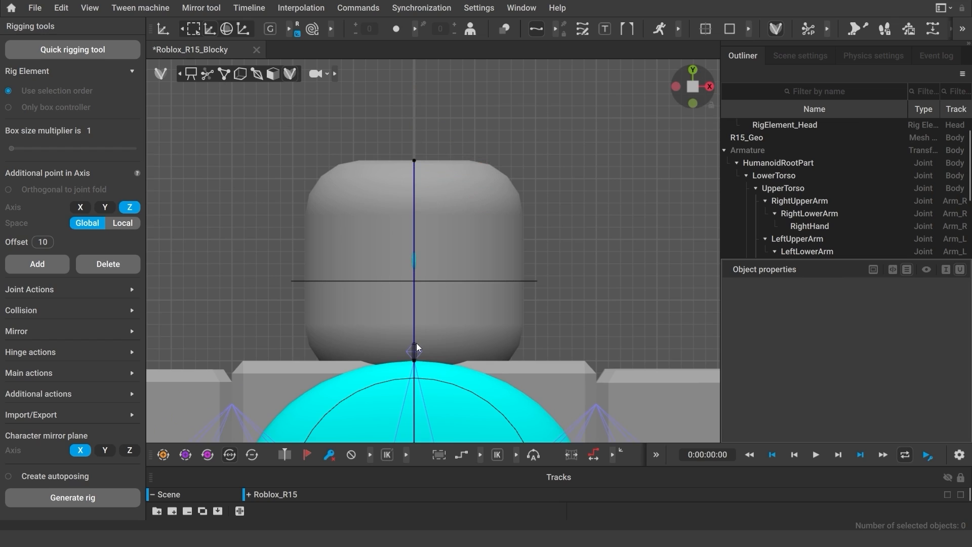
# Step: Select the head's base point and set its rigid body Mass to 5
pyautogui.click(413, 350)
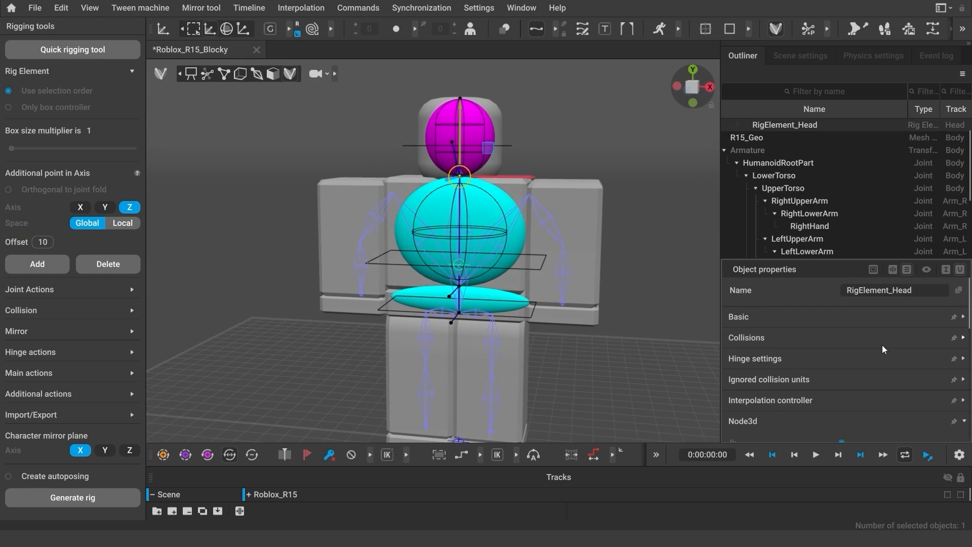
pyautogui.scroll(-3)
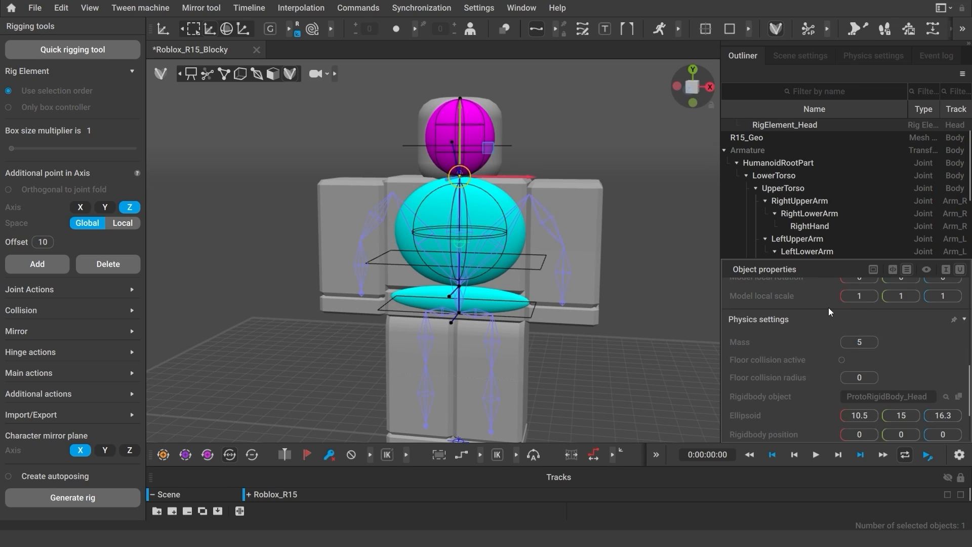
pyautogui.moveTo(580, 398)
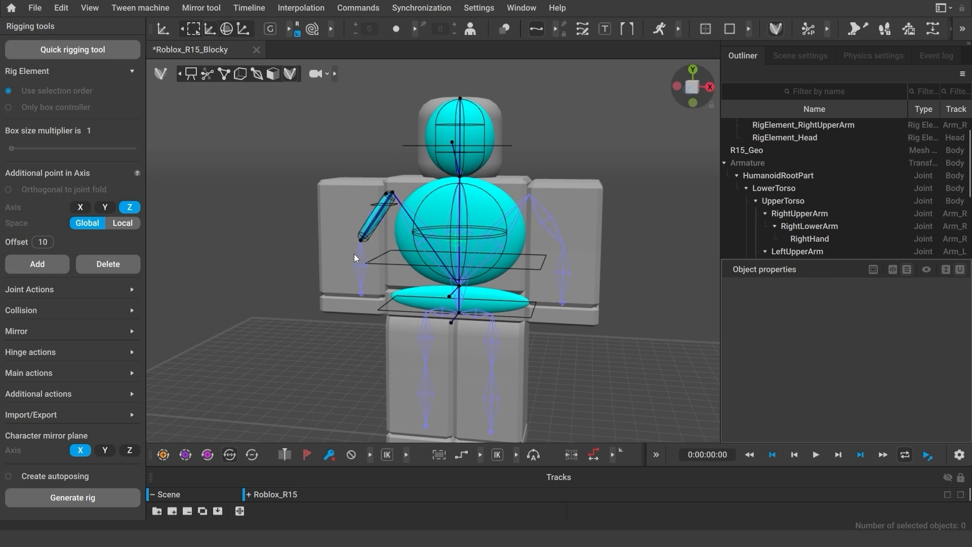
# Step: Select the right upper arm capsule to rig the arm as elbow-bending pieces
pyautogui.click(361, 288)
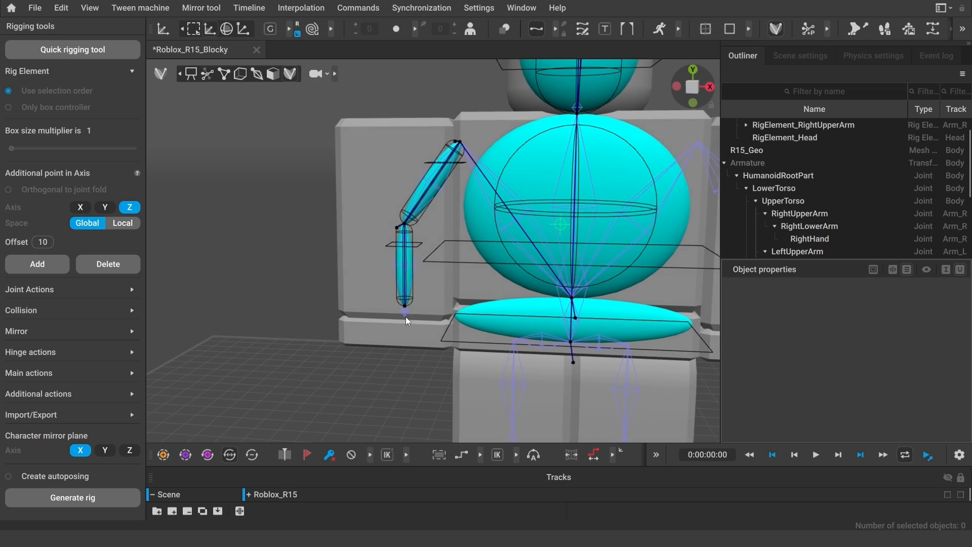
pyautogui.moveTo(234, 348)
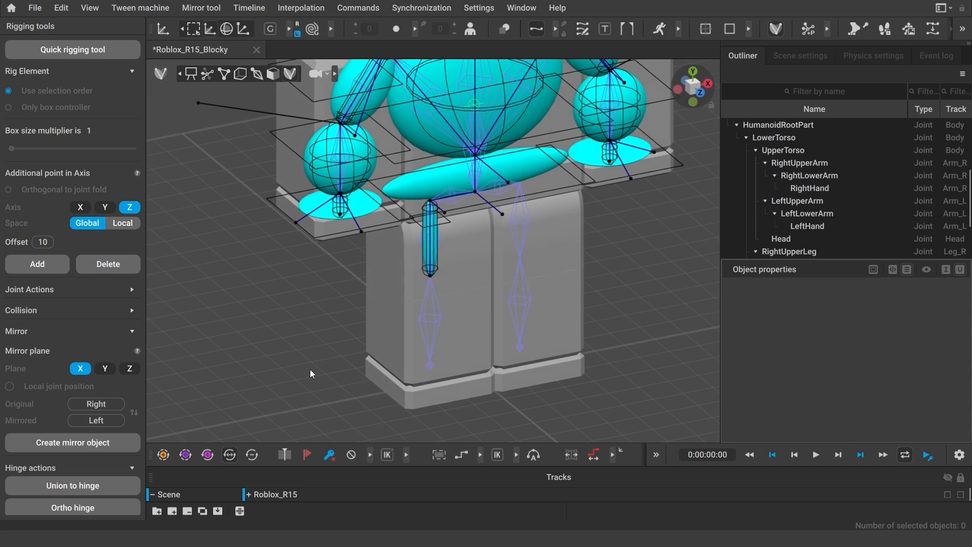
pyautogui.moveTo(577, 340)
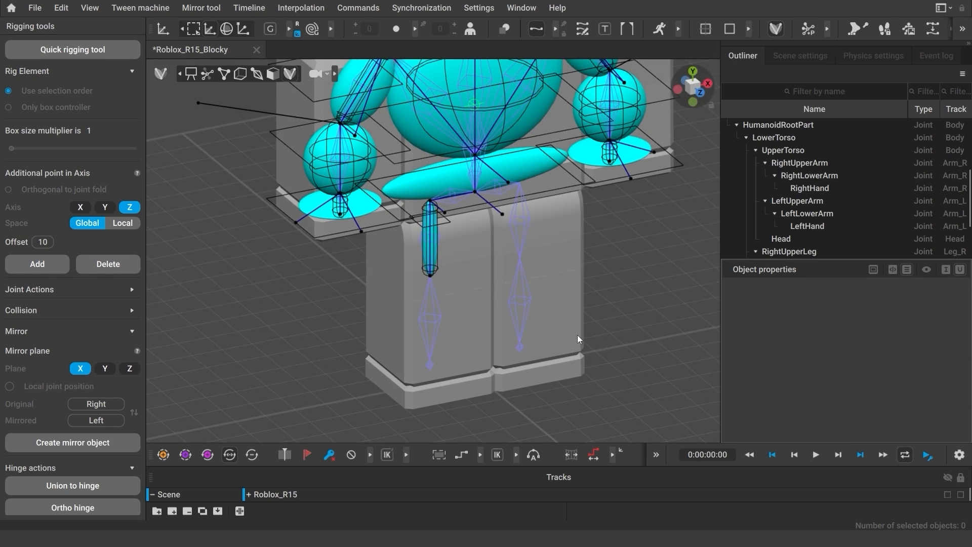
# Step: Add rig elements for the right upper and lower leg with a knee direction point, then select the foot
pyautogui.click(429, 272)
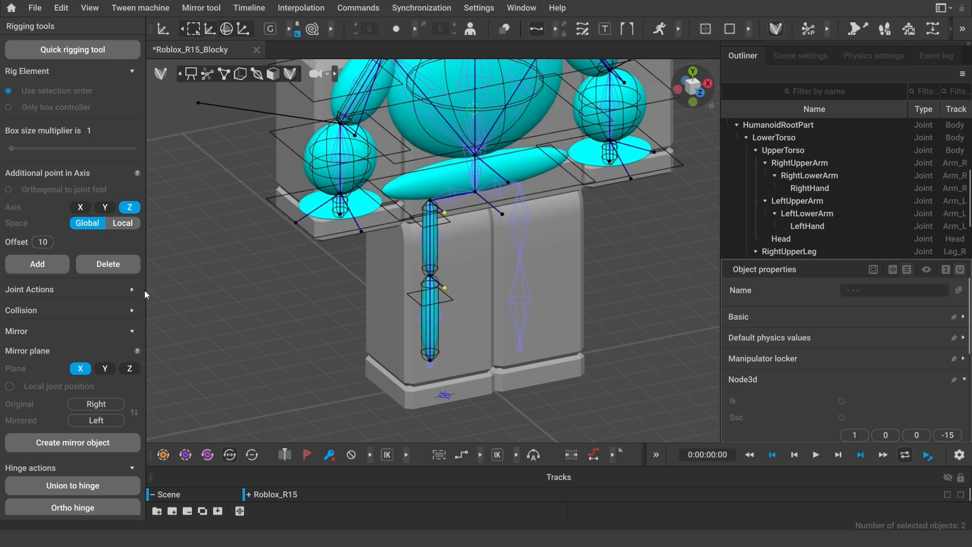
pyautogui.scroll(-3)
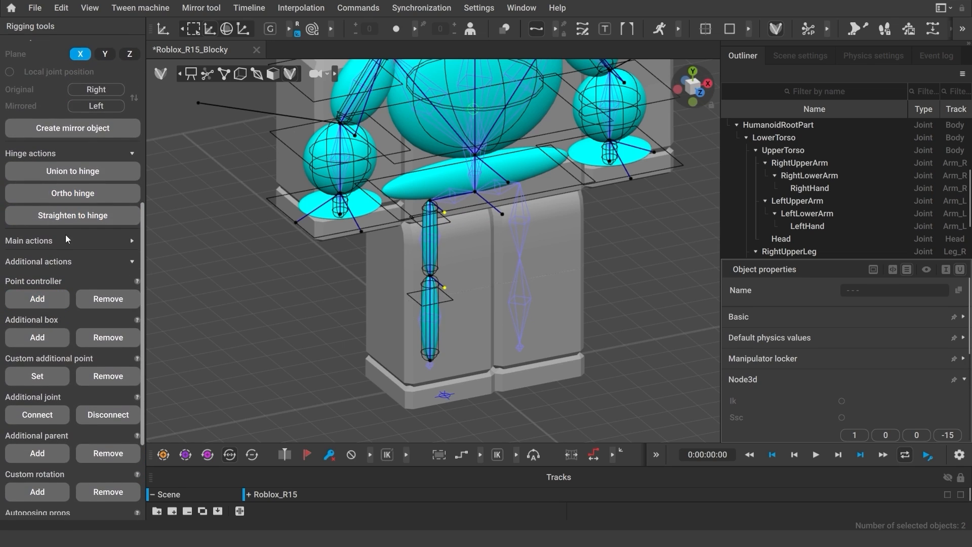
pyautogui.click(72, 170)
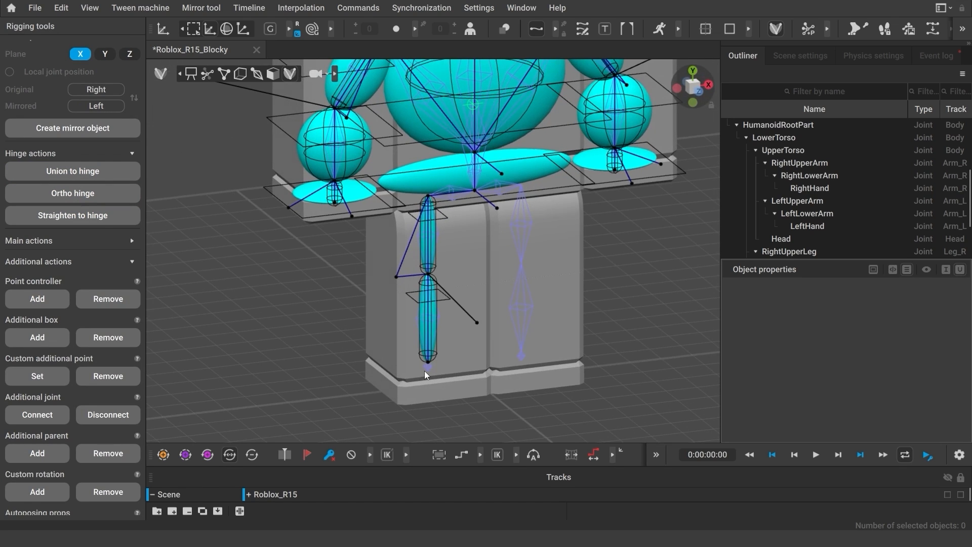
pyautogui.click(427, 361)
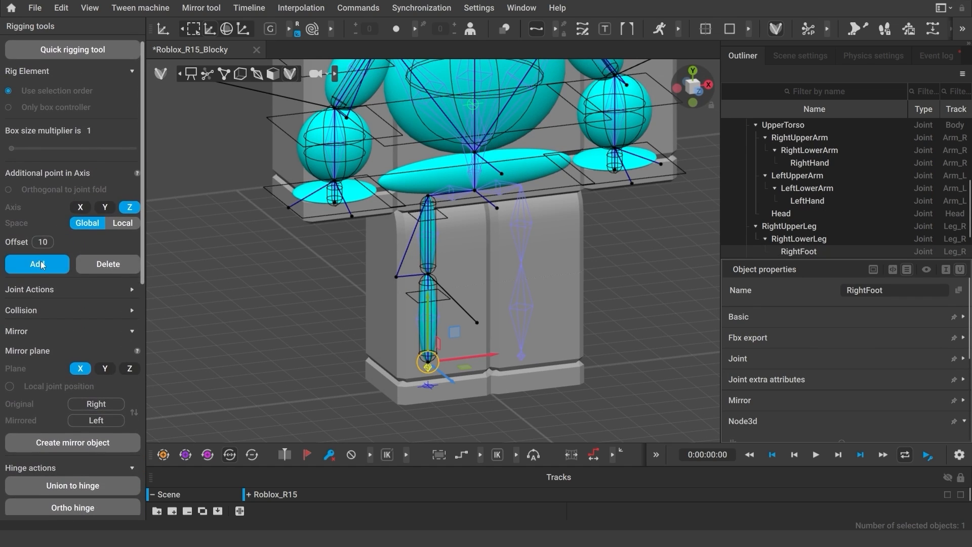
# Step: Add the right foot's direction point and copy its position onto the additional point
pyautogui.click(553, 167)
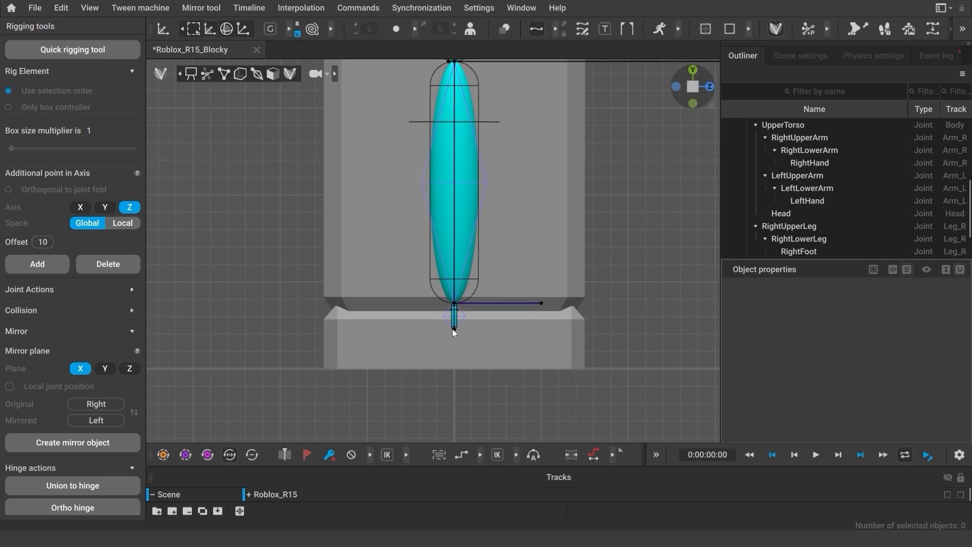
pyautogui.click(454, 327)
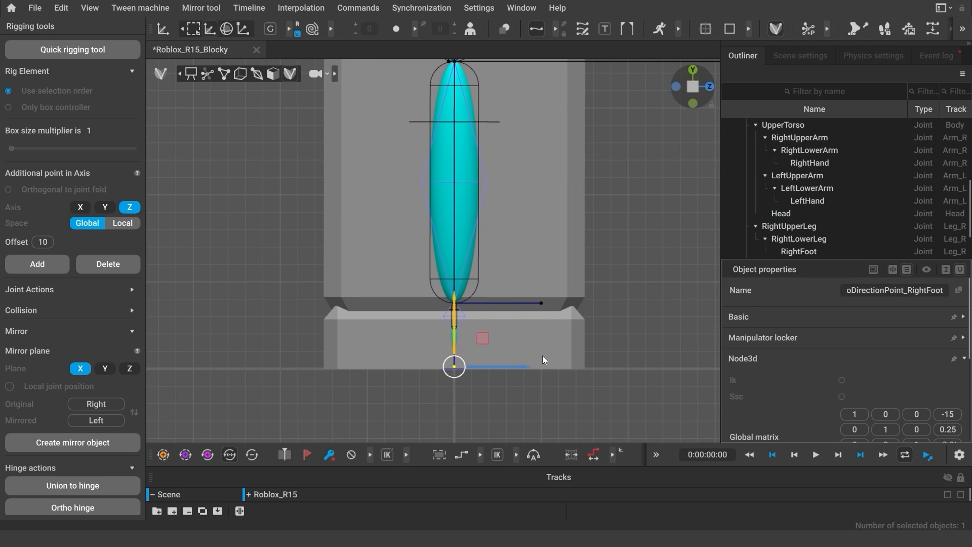
pyautogui.click(541, 303)
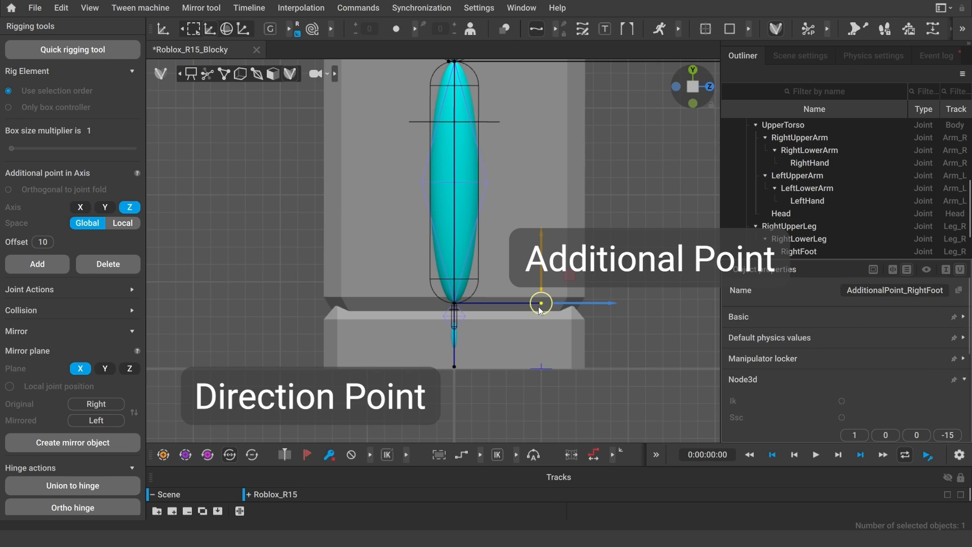
pyautogui.click(455, 364)
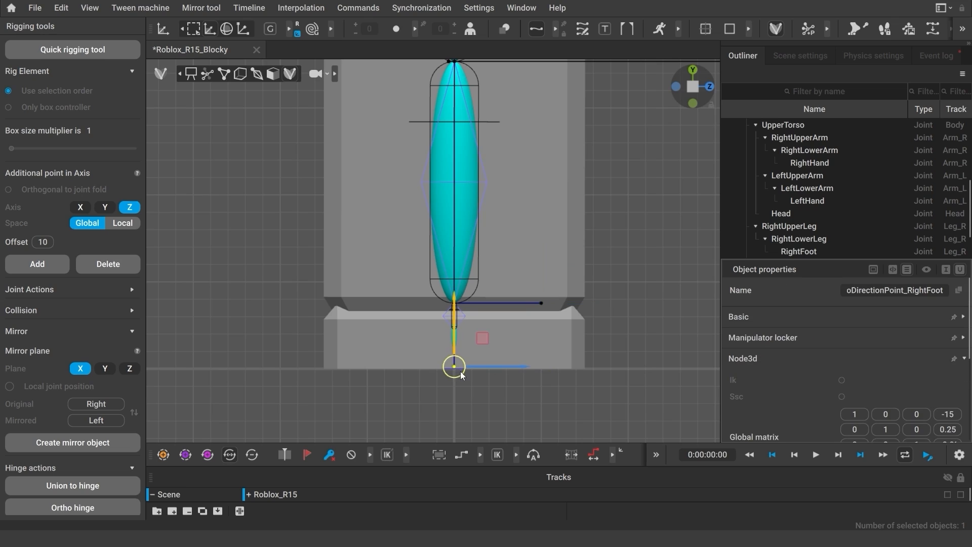
pyautogui.press('ctrl+c')
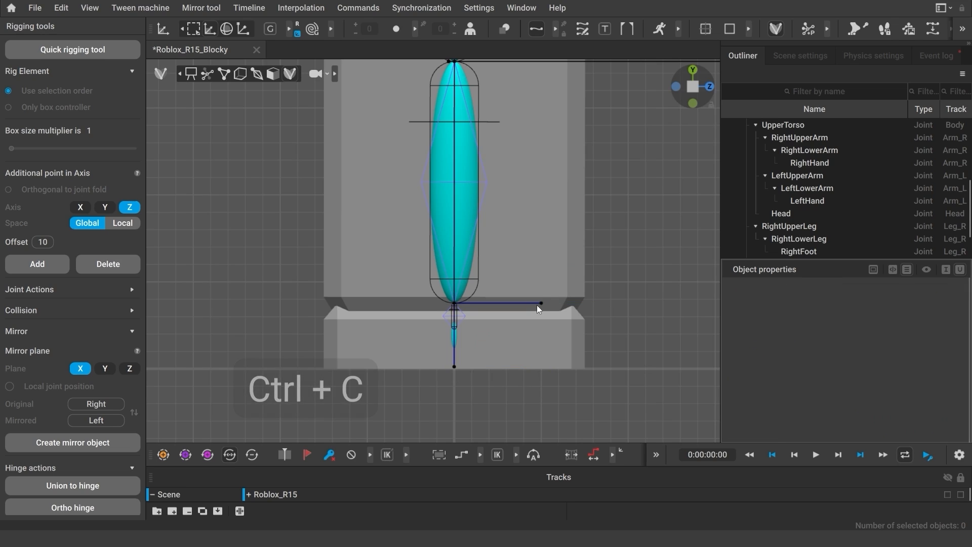
pyautogui.press('ctrl+v')
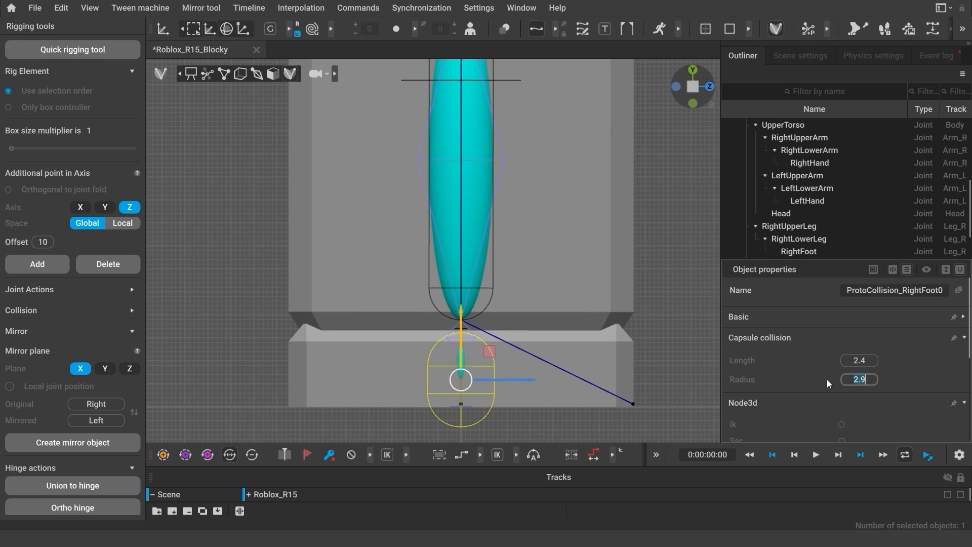
# Step: Flatten the foot's ProtoCollision capsule to radius 1.6
pyautogui.write('1.6')
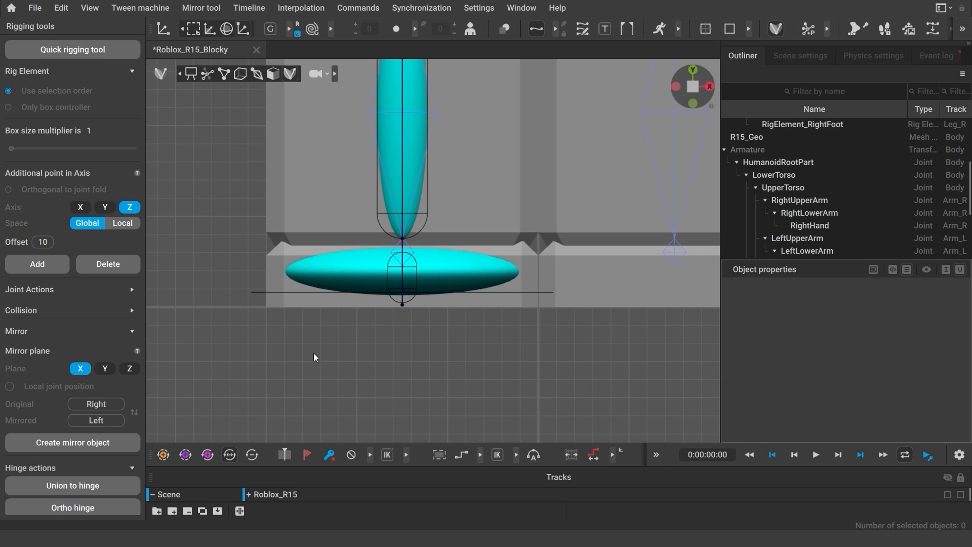
# Step: Add two additional points to RigElement_RightFoot, placed to either side of the foot
pyautogui.click(402, 270)
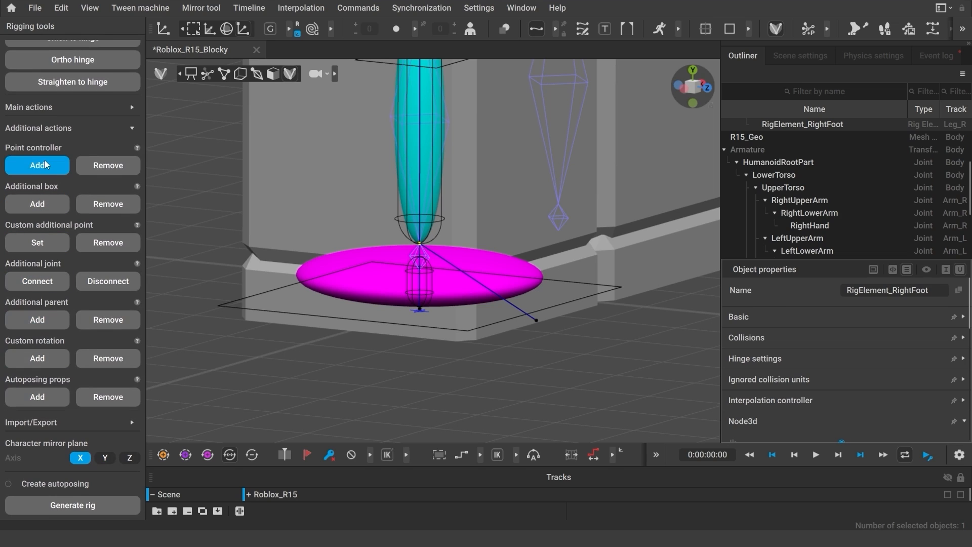
pyautogui.click(36, 165)
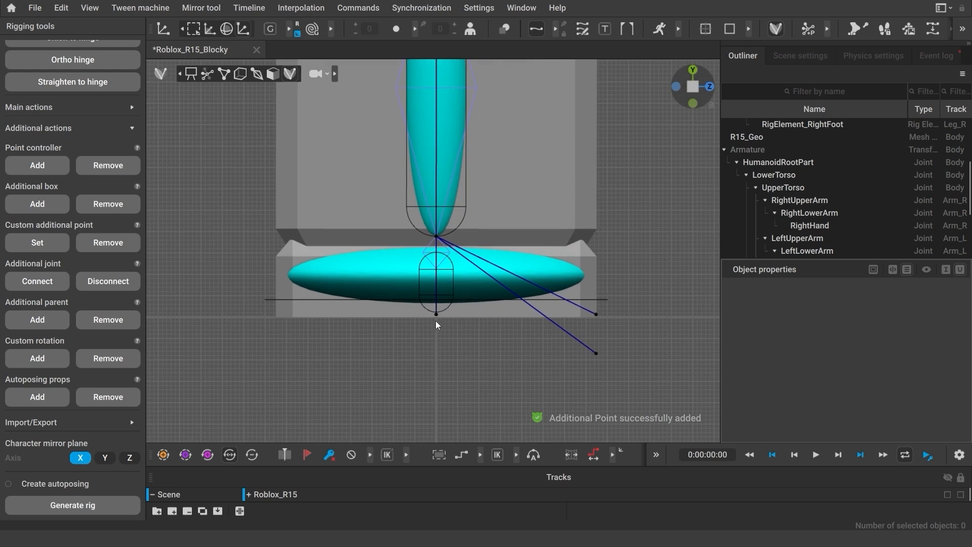
pyautogui.press('ctrl+c')
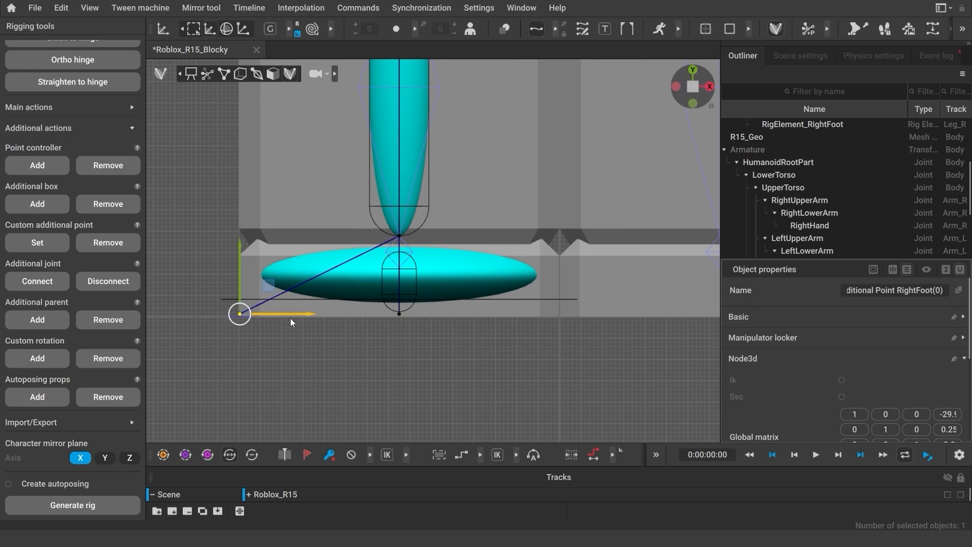
pyautogui.click(257, 344)
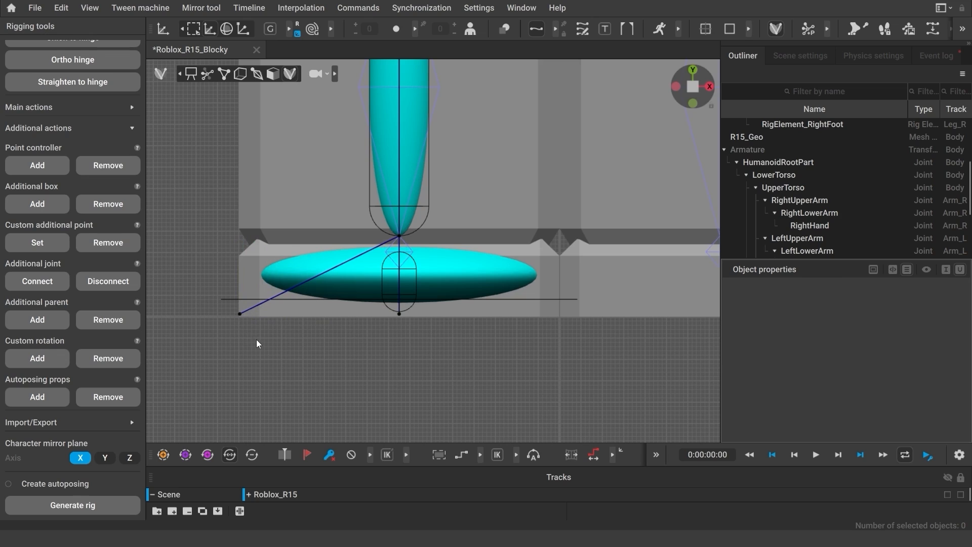
pyautogui.moveTo(330, 327)
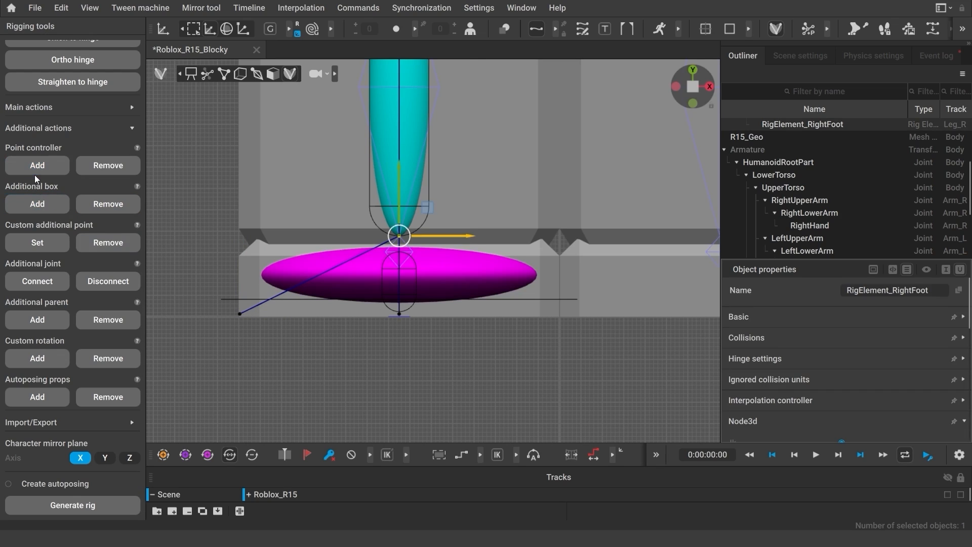
pyautogui.click(37, 165)
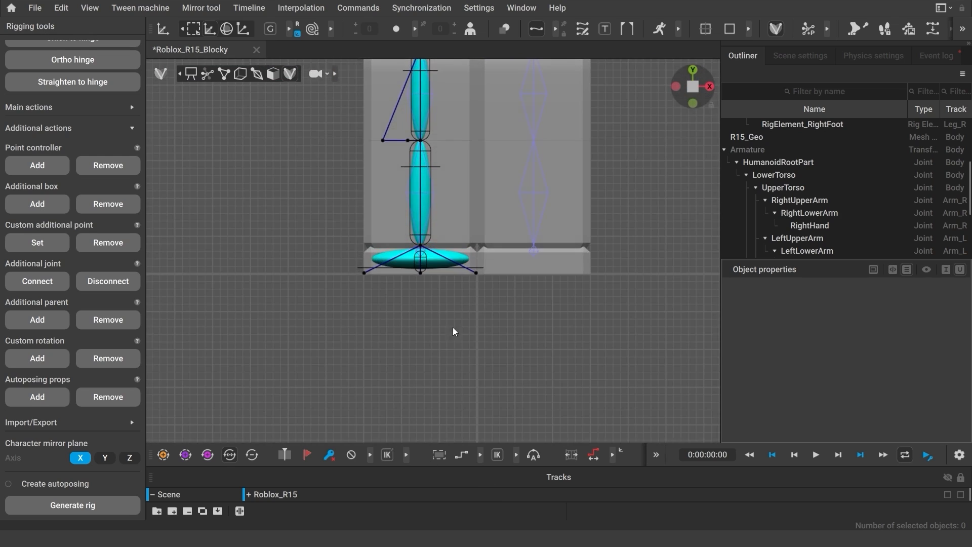
pyautogui.click(394, 253)
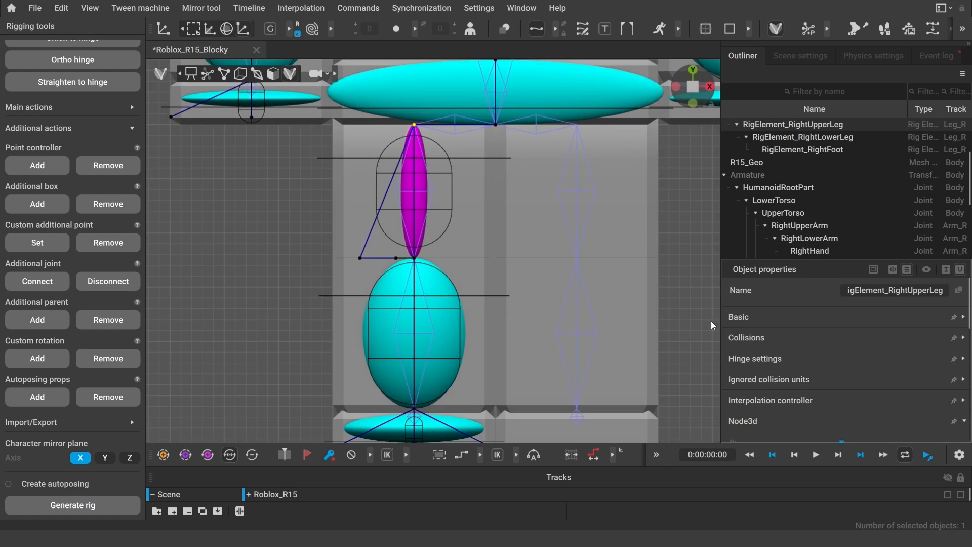
pyautogui.click(746, 337)
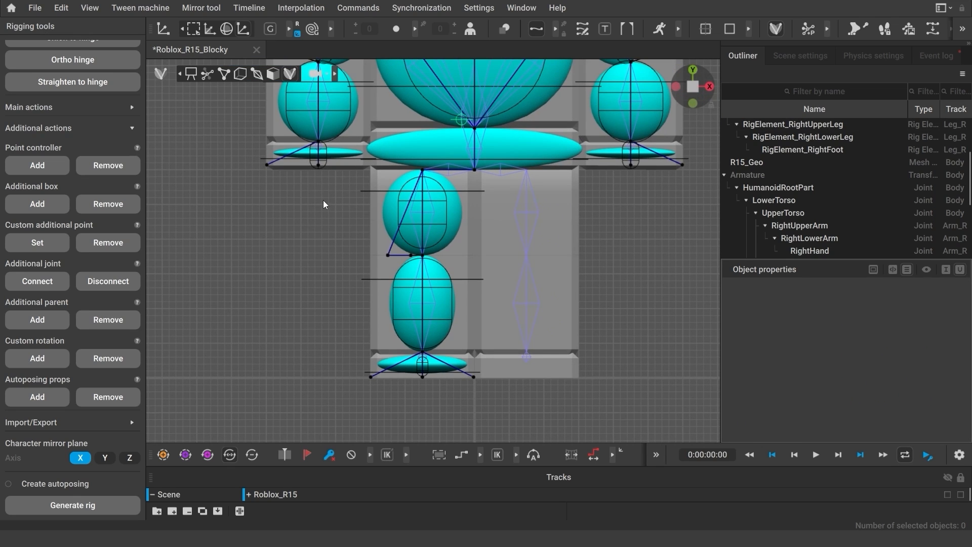
pyautogui.moveTo(426, 173)
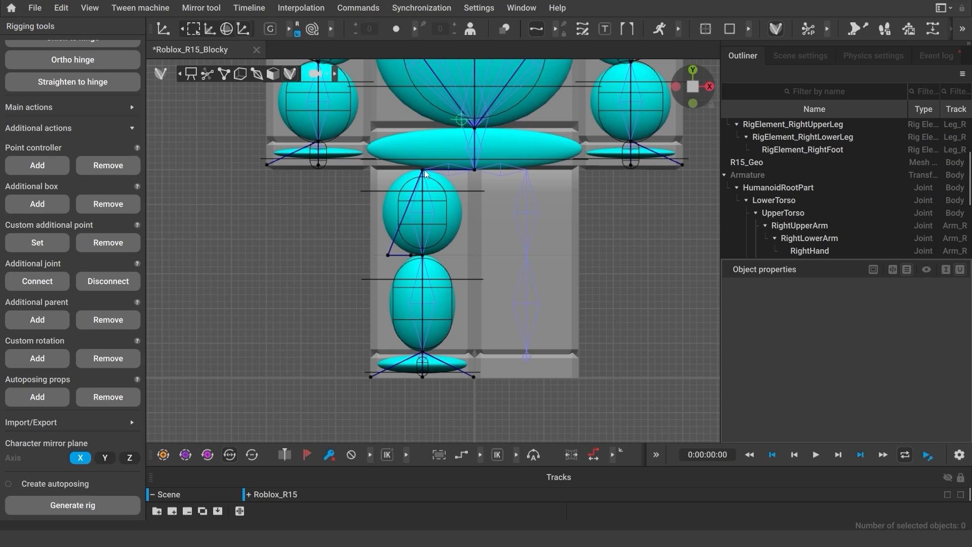
# Step: Mirror all right leg rig elements across the X plane onto the left leg
pyautogui.click(423, 210)
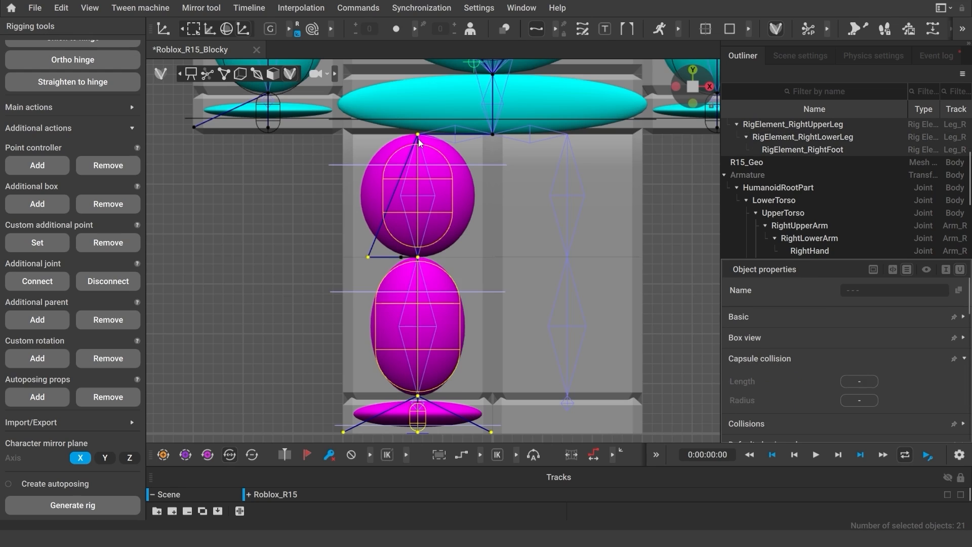
pyautogui.moveTo(447, 206)
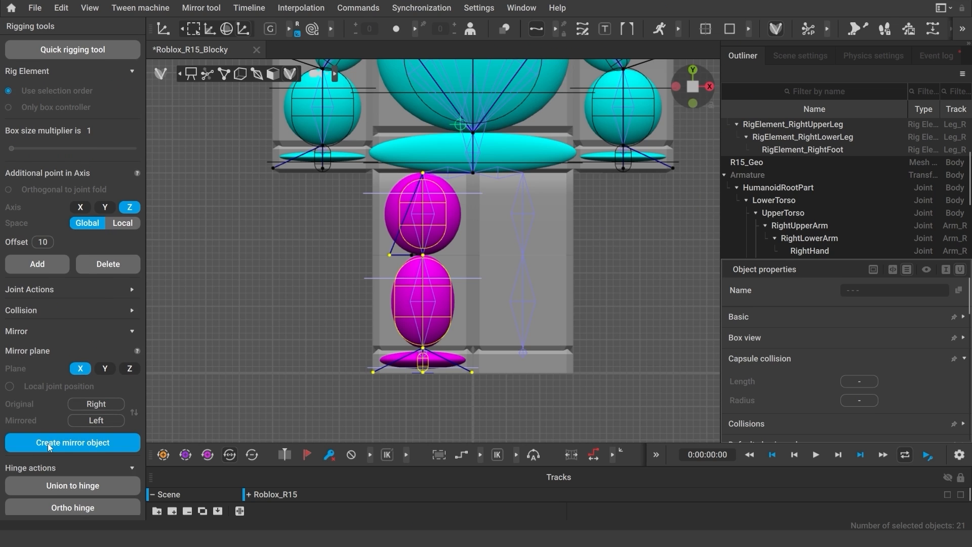
pyautogui.click(71, 442)
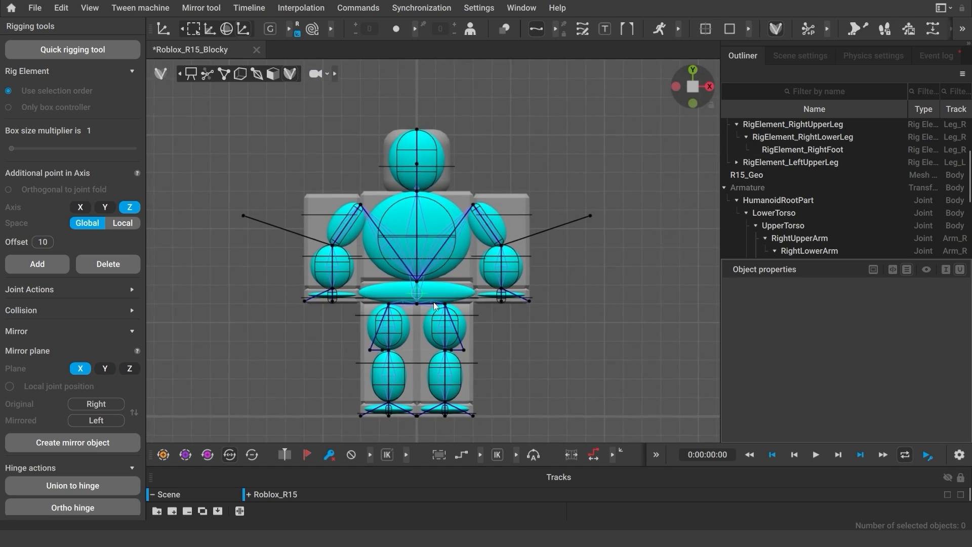
pyautogui.moveTo(780, 60)
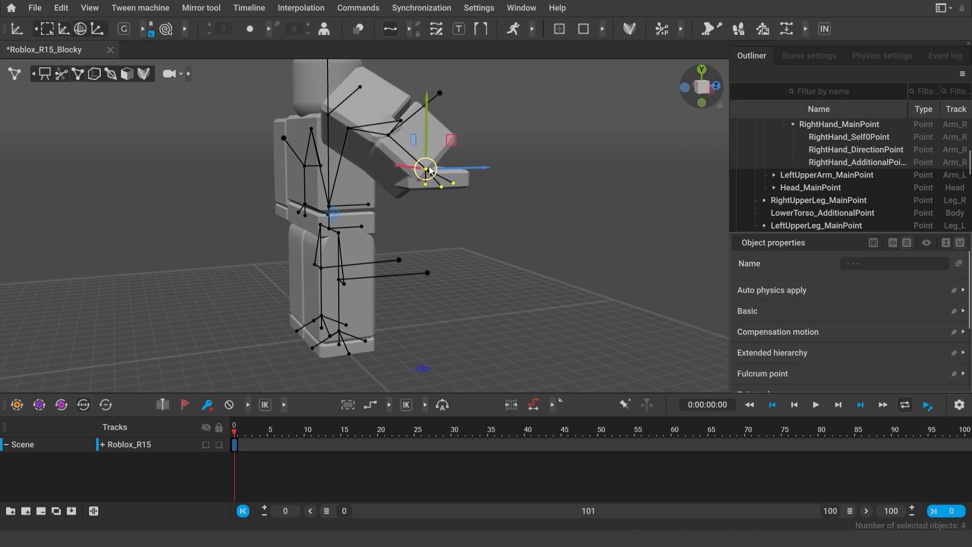
# Step: Raise the right hand and rotate the right arm to test how the elbow folds
pyautogui.moveTo(427, 167); pyautogui.dragTo(392, 193)
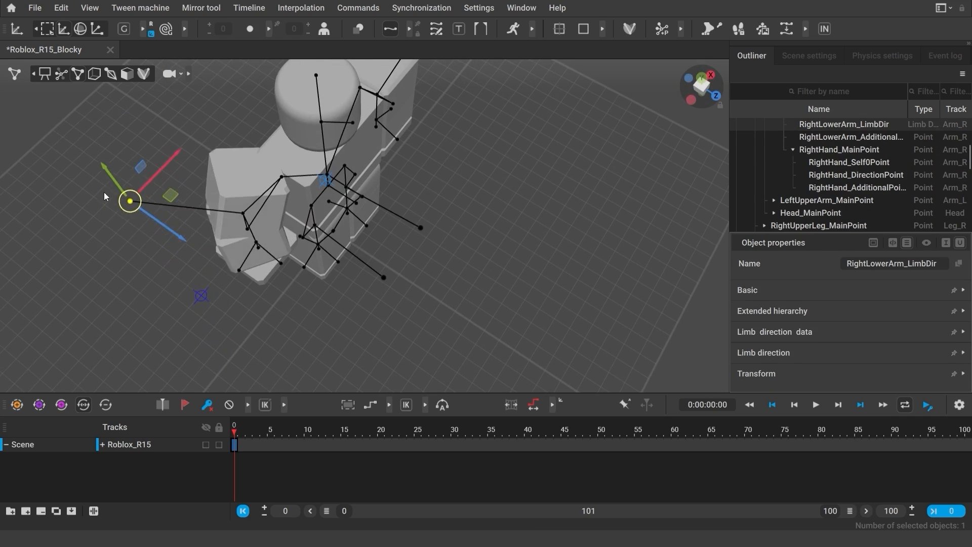
pyautogui.moveTo(129, 200); pyautogui.dragTo(145, 148)
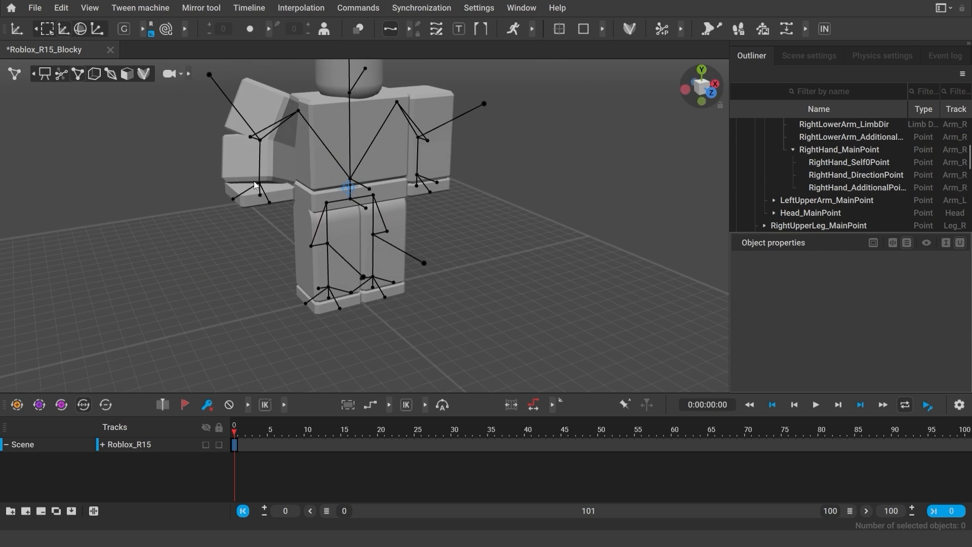
pyautogui.click(257, 187)
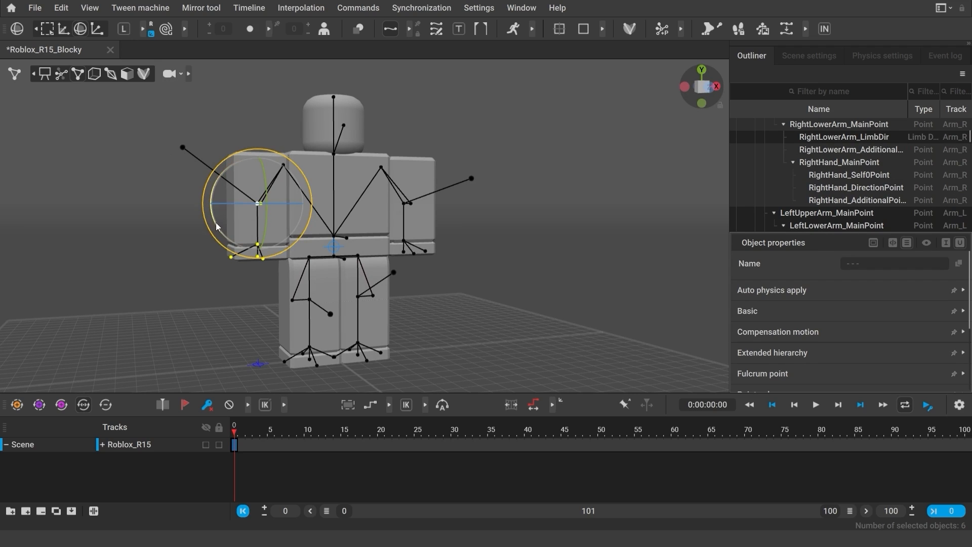
pyautogui.moveTo(216, 226); pyautogui.dragTo(283, 172)
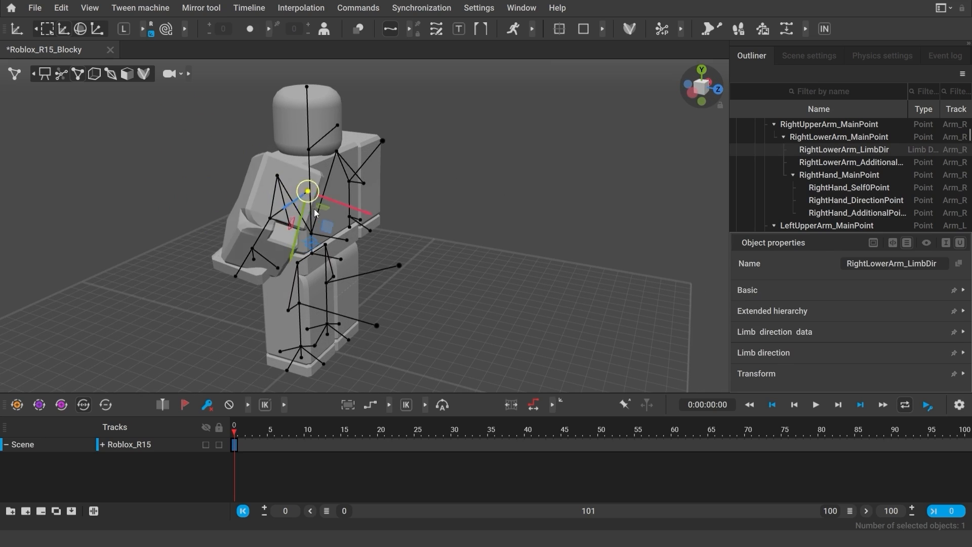
# Step: Move the elbow direction point outward from the body and bend the forearm again
pyautogui.moveTo(307, 191); pyautogui.dragTo(175, 173)
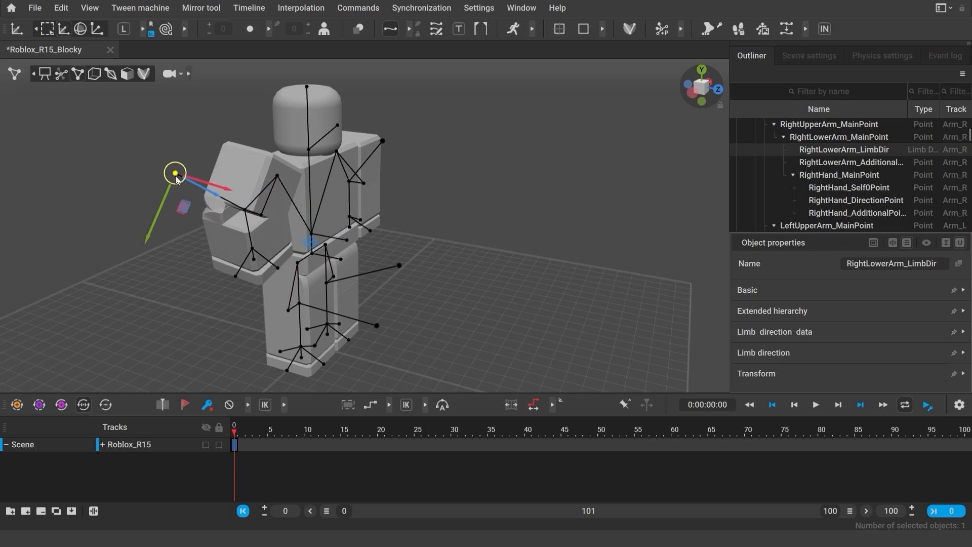
pyautogui.click(212, 261)
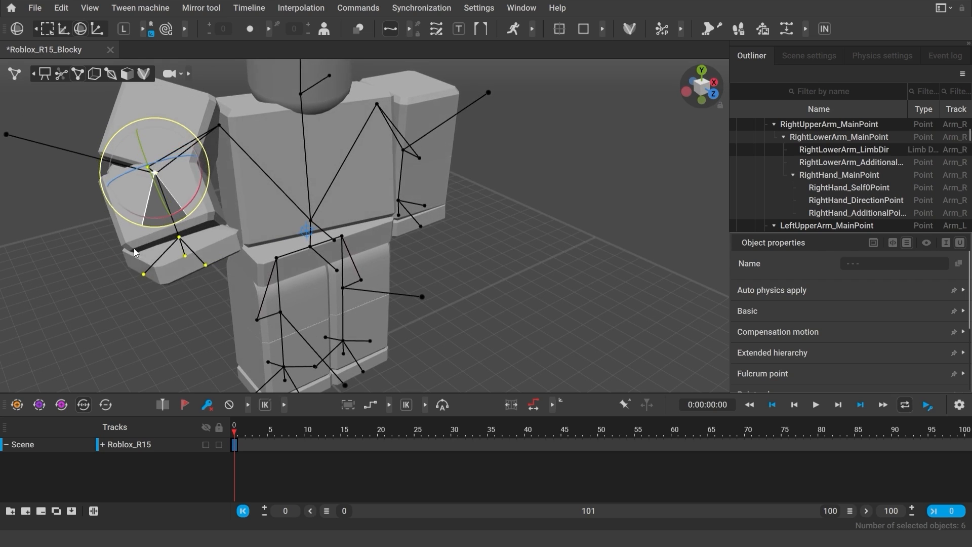
pyautogui.moveTo(152, 170); pyautogui.dragTo(156, 192)
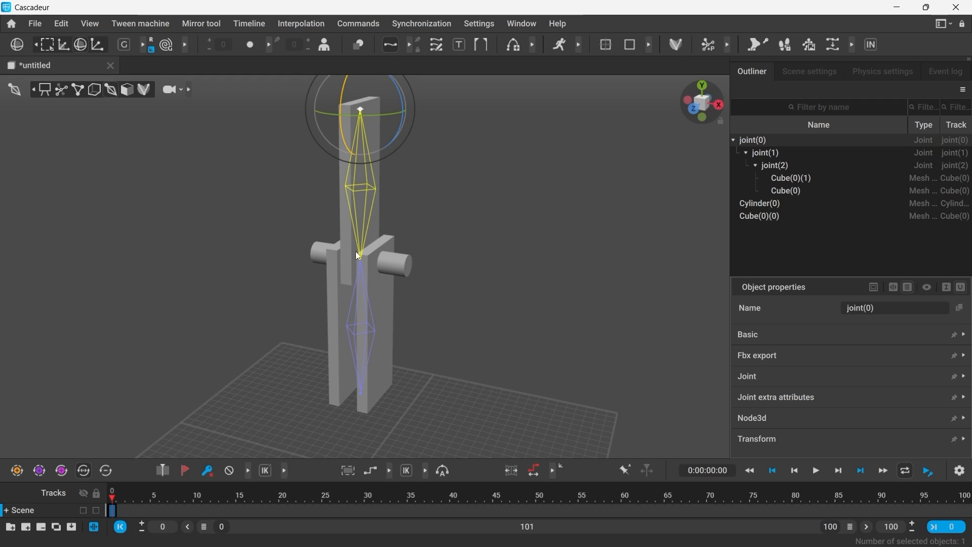
# Step: Select the hinge model's root joint, then the top and middle joints of the chain
pyautogui.click(360, 260)
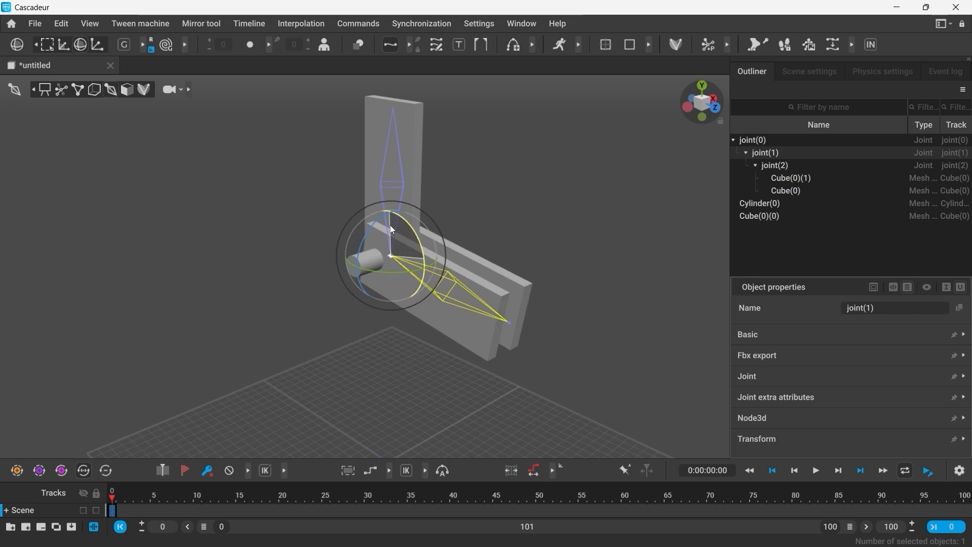
pyautogui.click(619, 337)
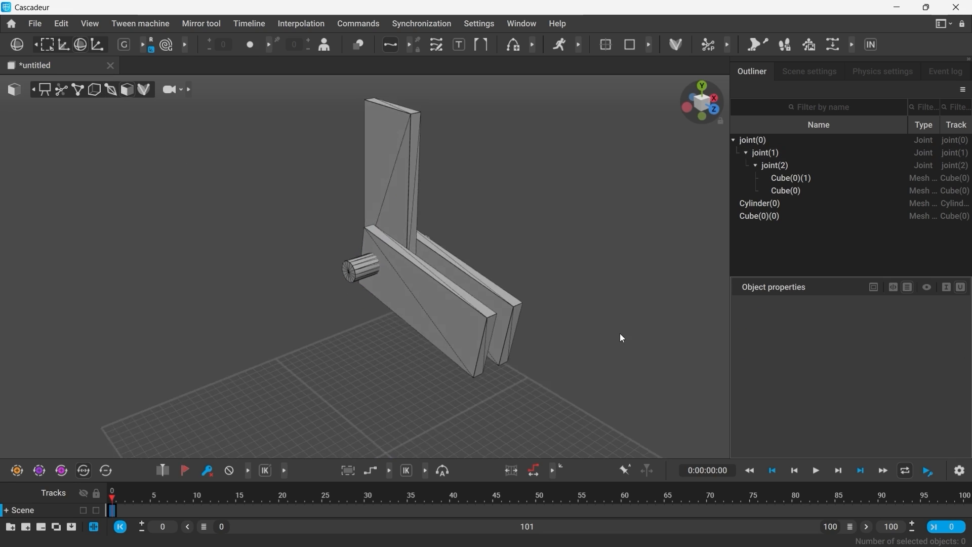
pyautogui.click(808, 71)
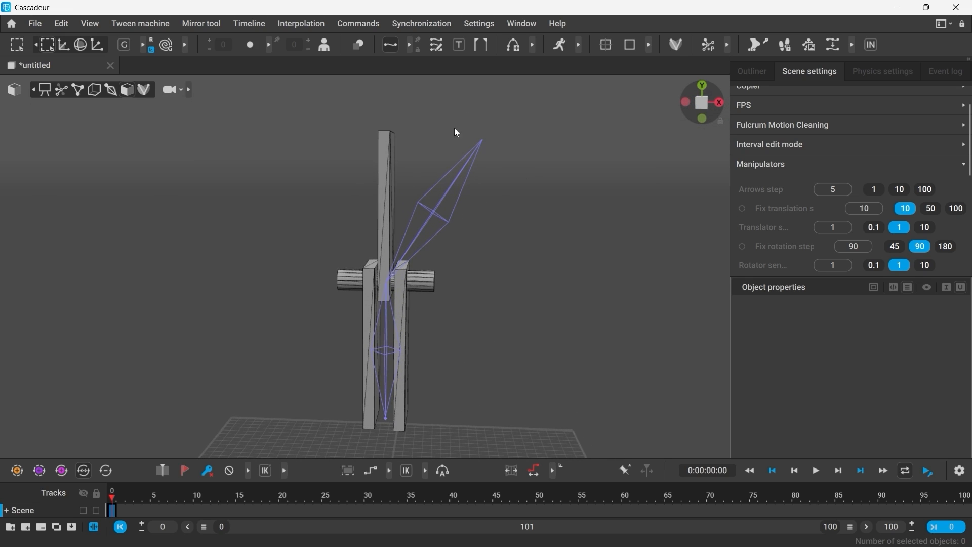
pyautogui.click(434, 213)
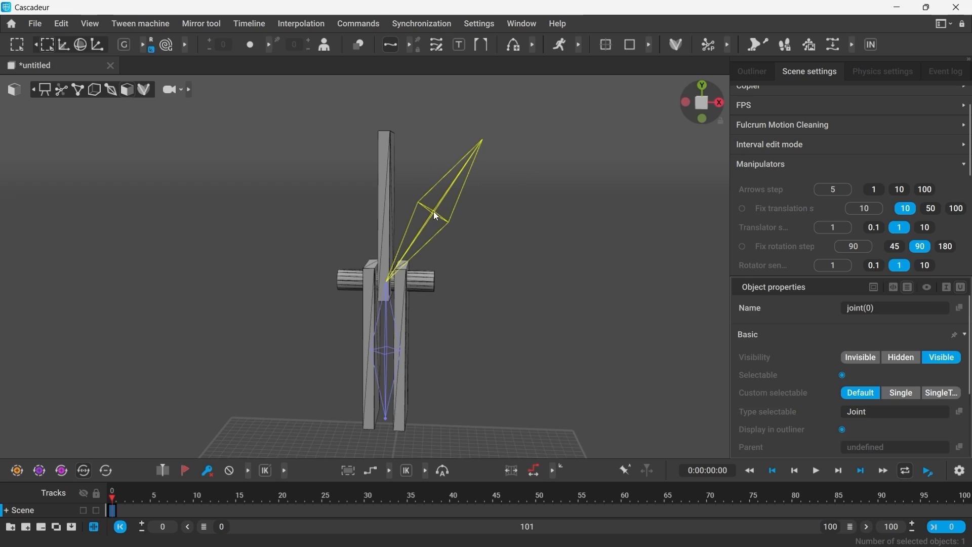
pyautogui.click(394, 289)
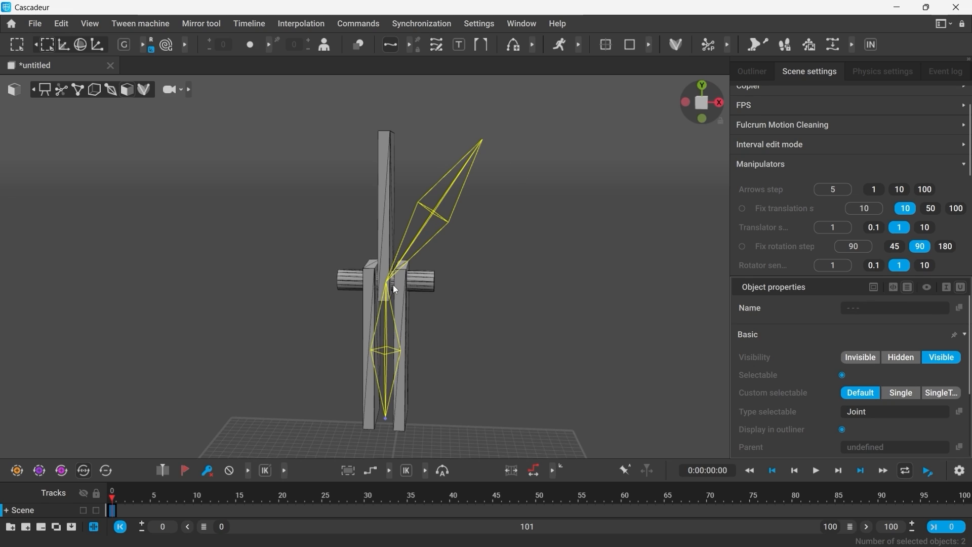
pyautogui.moveTo(402, 327)
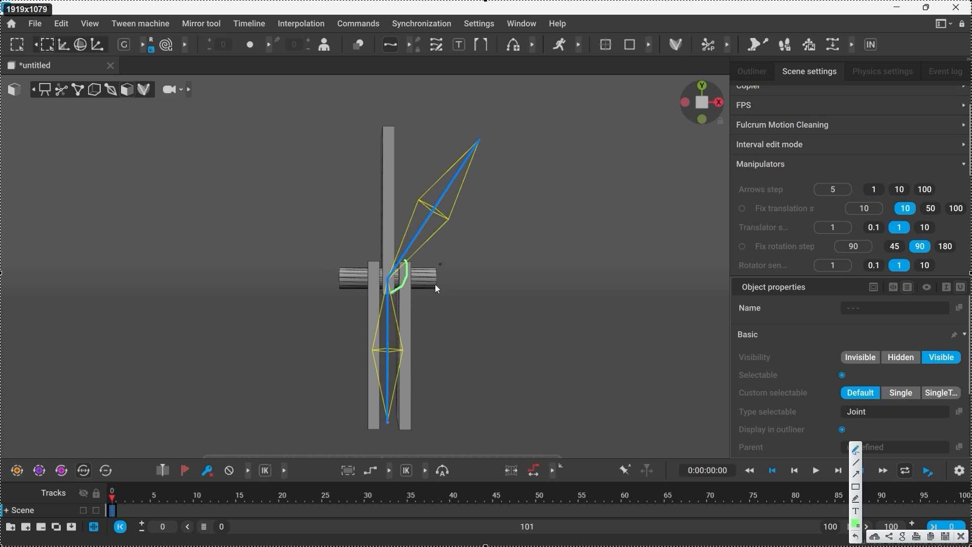
# Step: Rotate joint(1) so the lower board swings around the pin, then return to the R15 rig file
pyautogui.click(508, 347)
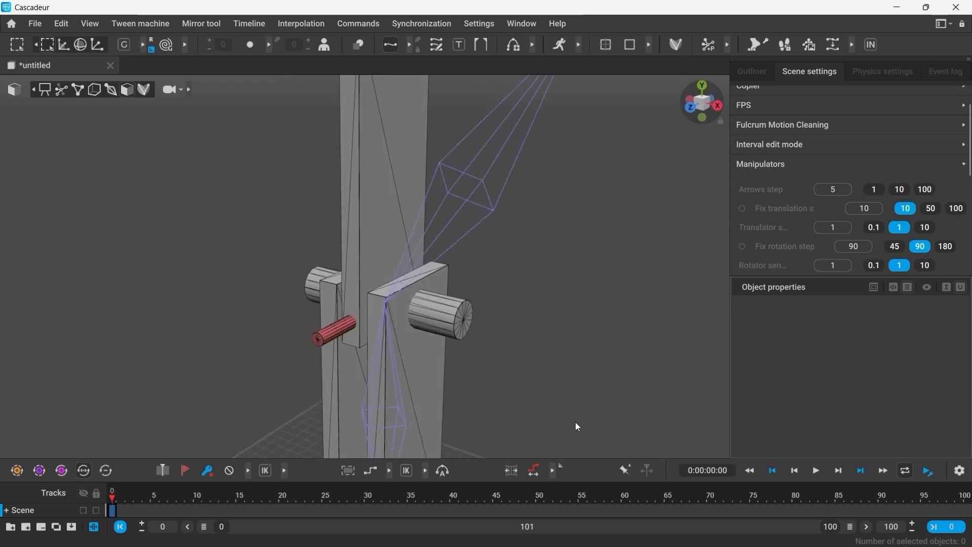
pyautogui.click(381, 347)
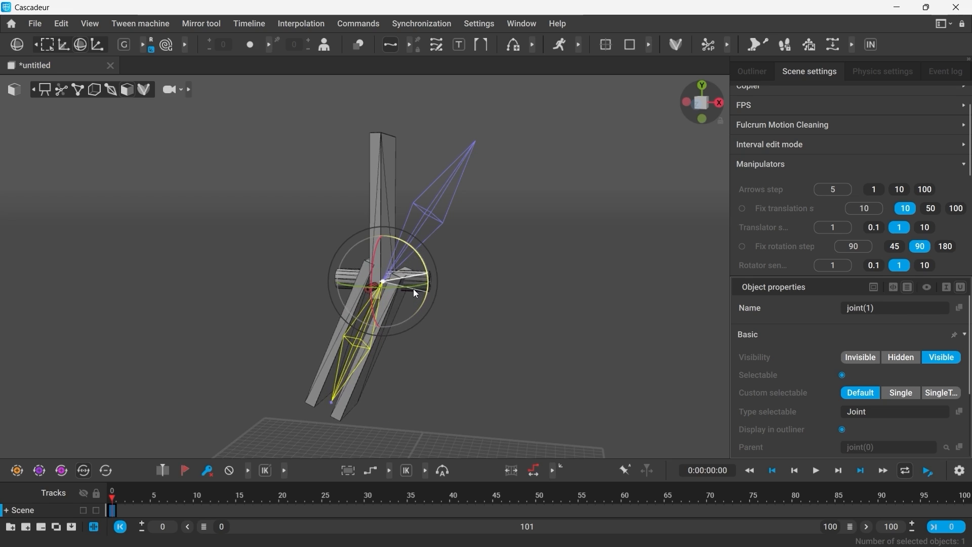
pyautogui.click(547, 354)
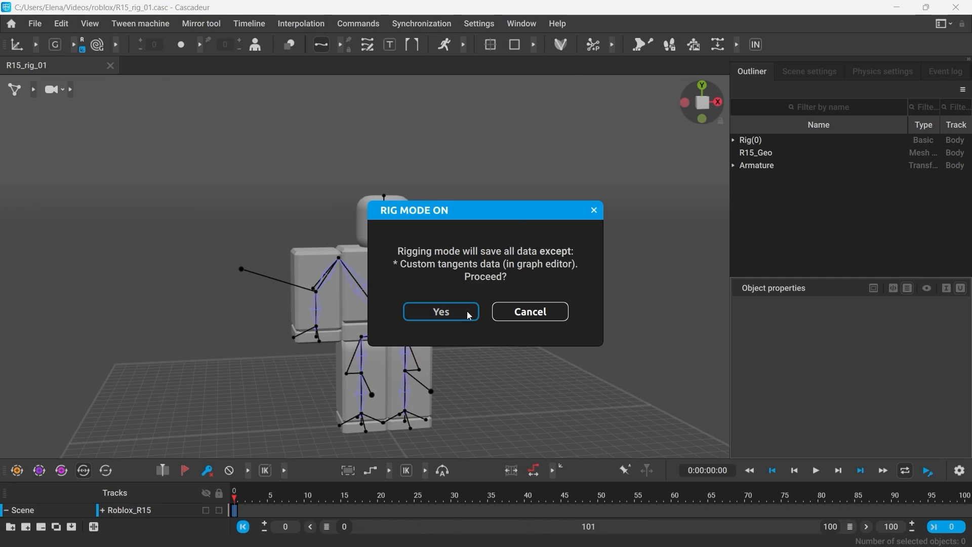
# Step: Re-enter Rig Mode, set the additional point axis to X / Global, and rotate the right upper arm outward
pyautogui.click(441, 311)
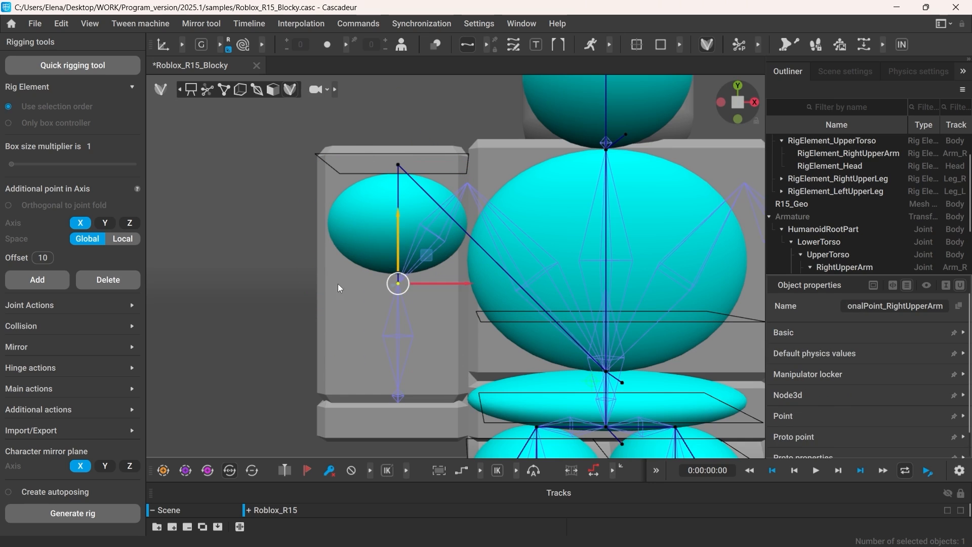
pyautogui.click(72, 512)
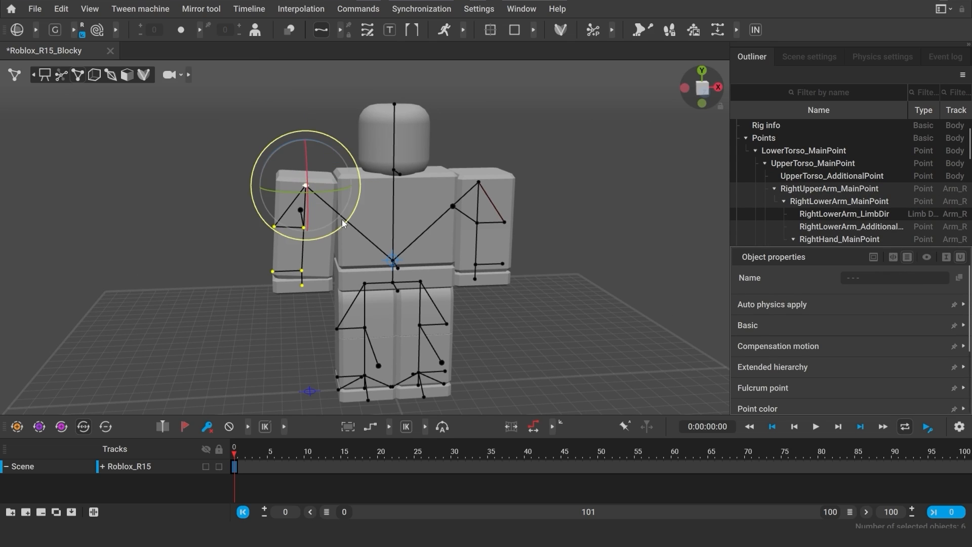
pyautogui.moveTo(303, 184); pyautogui.dragTo(304, 148)
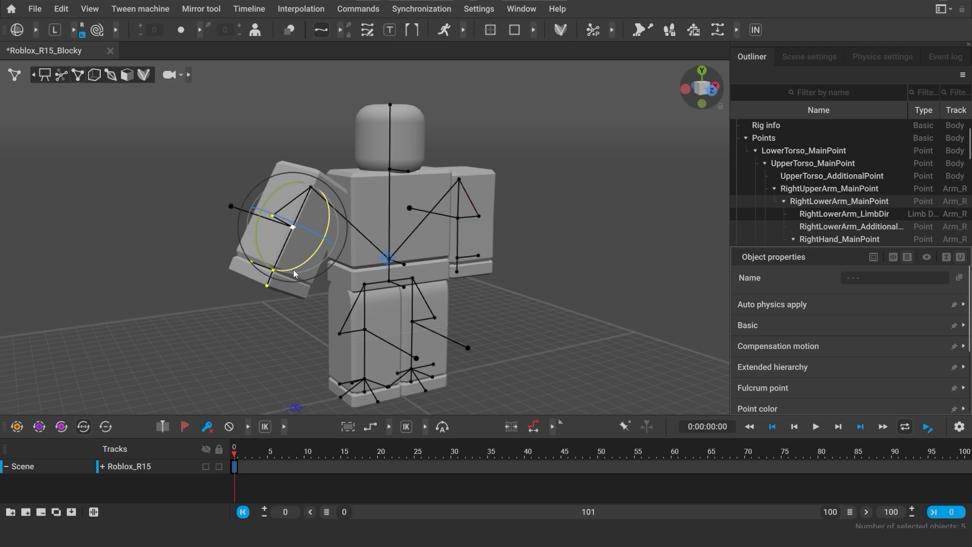
pyautogui.click(236, 324)
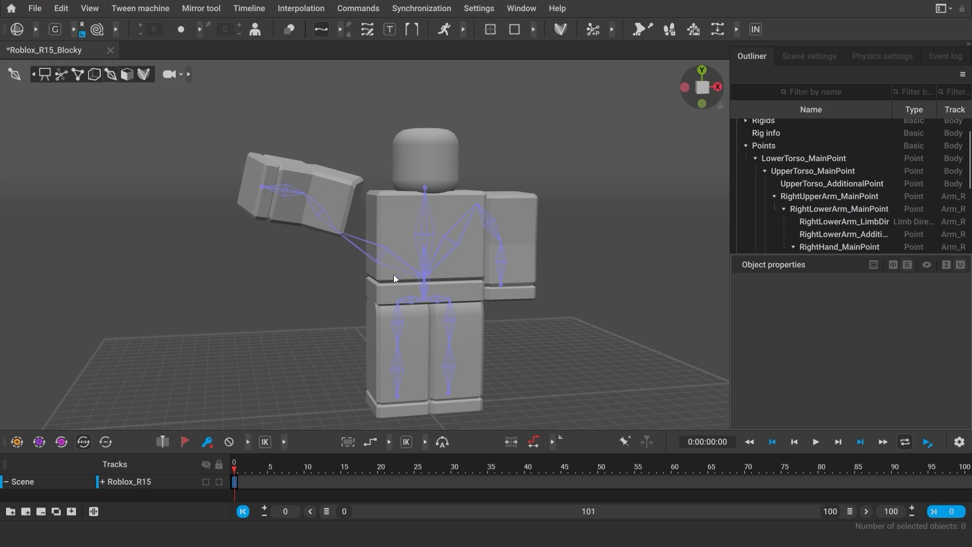
# Step: In R15_rig_02, move the right hand controllers to fold the arm forward across the chest
pyautogui.scroll(-3)
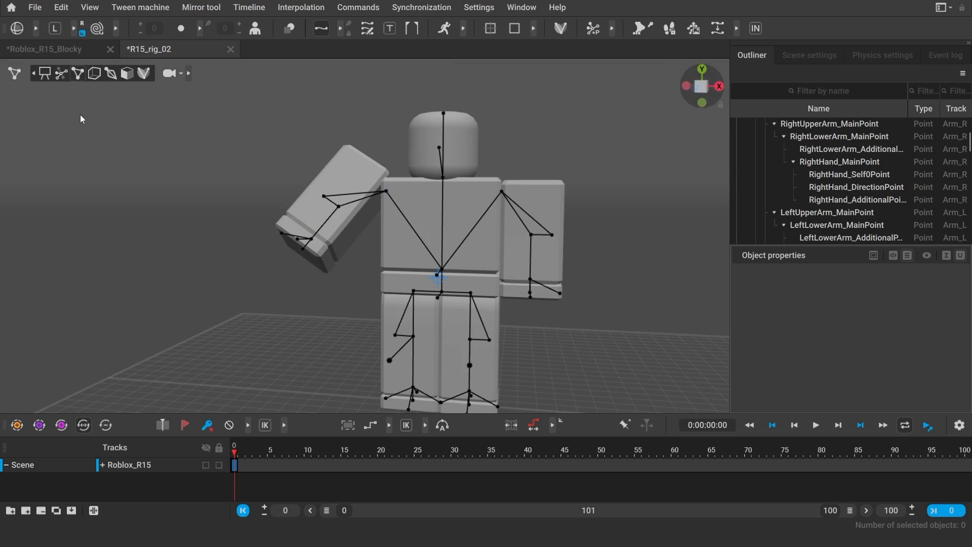
pyautogui.click(333, 213)
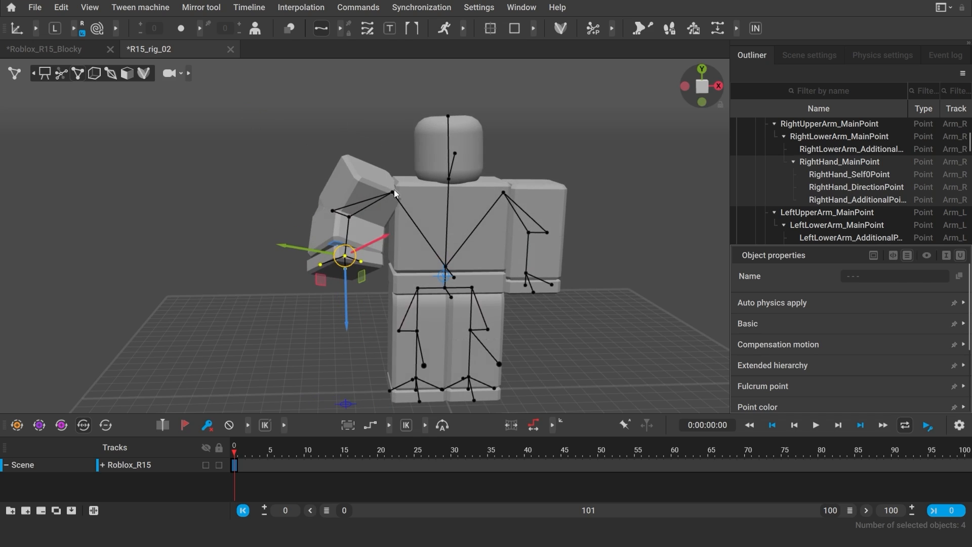
pyautogui.click(391, 191)
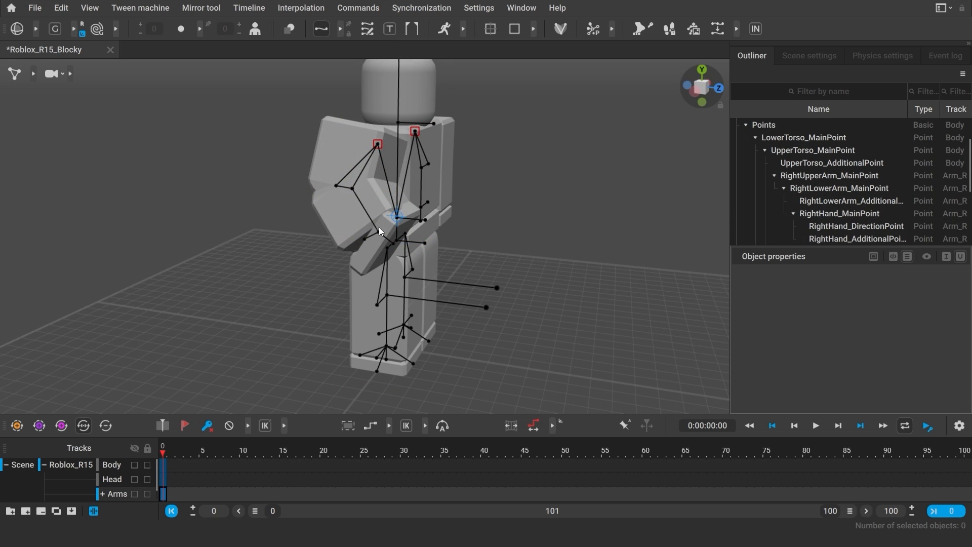
# Step: Move the pelvis and limb controllers of Roblox_R15_Blocky into a crouch with bent knees and folded arms
pyautogui.click(374, 222)
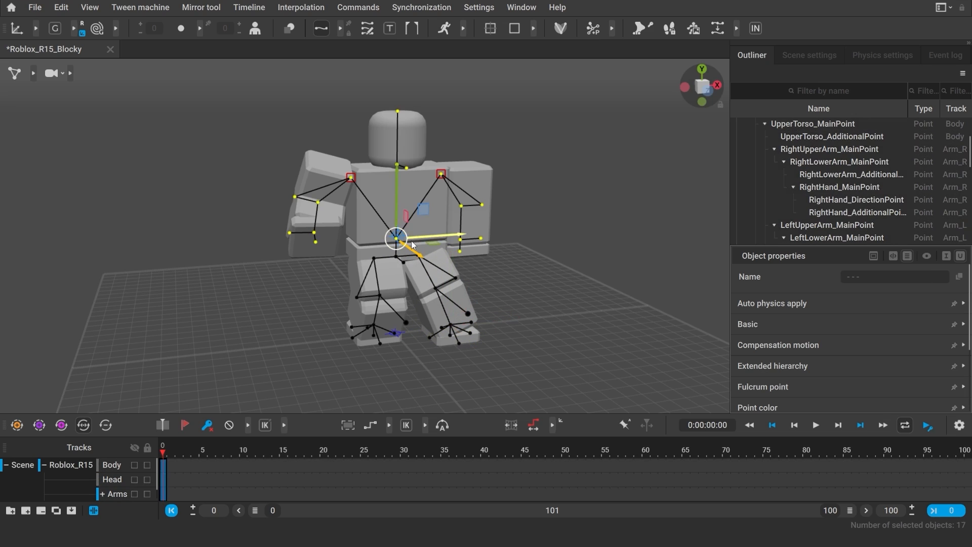
pyautogui.click(476, 205)
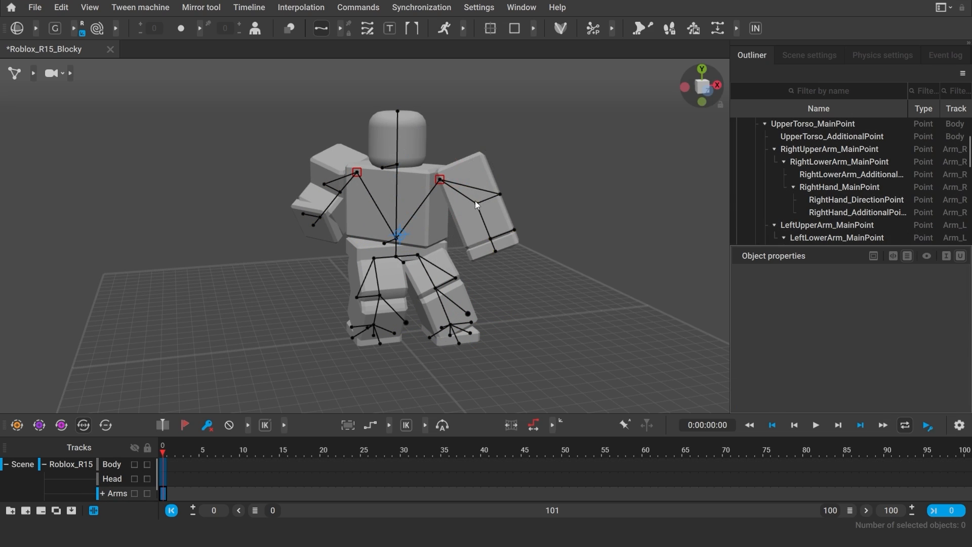
pyautogui.click(383, 170)
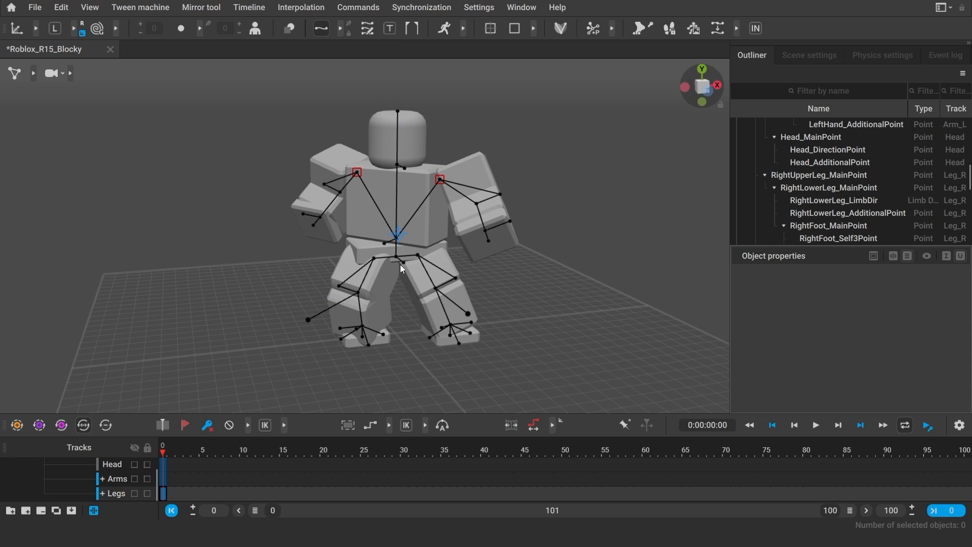
pyautogui.scroll(-3)
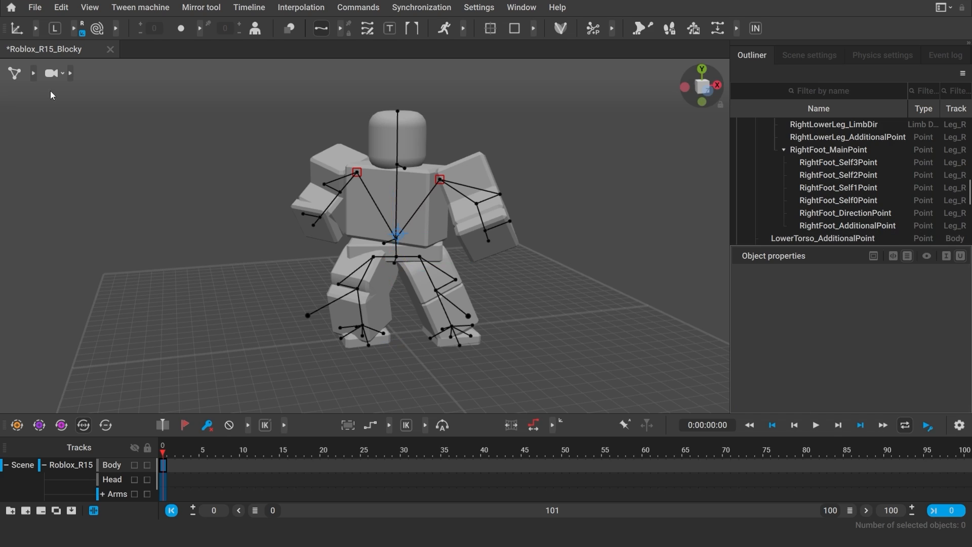